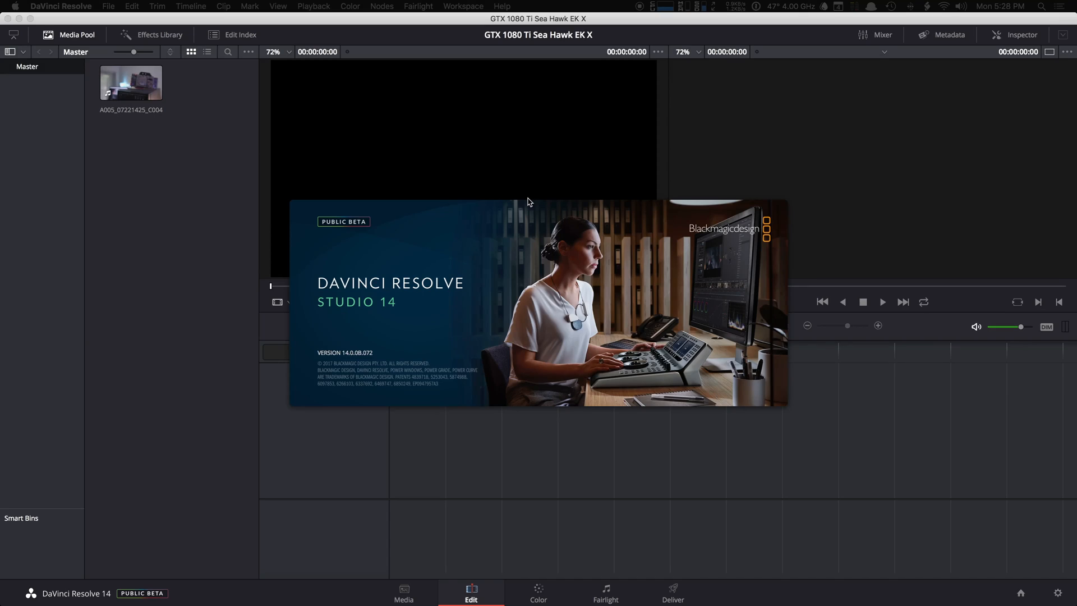
pyautogui.moveTo(507, 249)
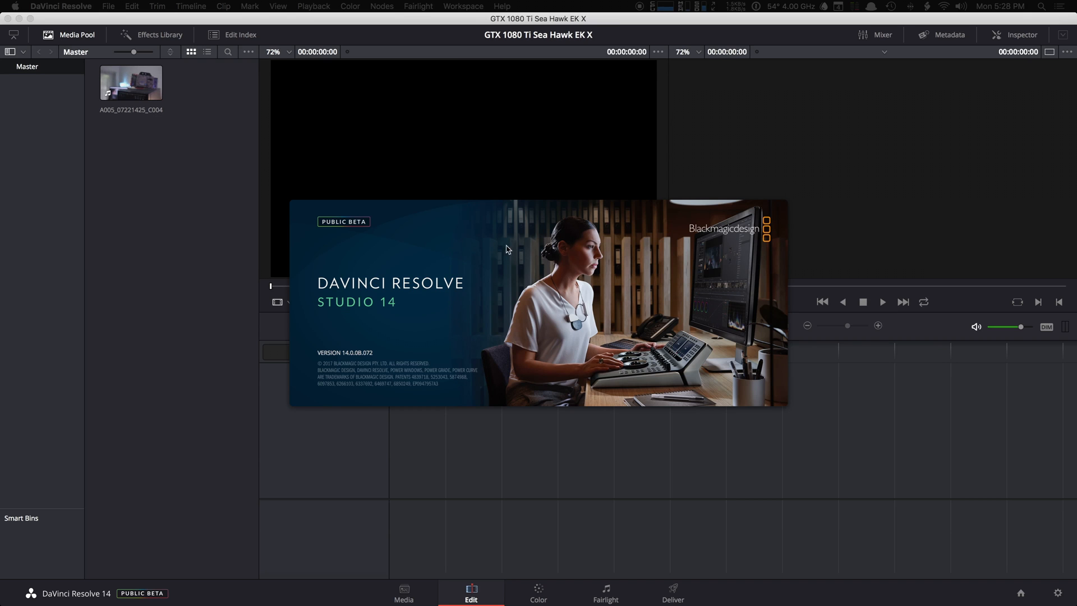
pyautogui.moveTo(642, 240)
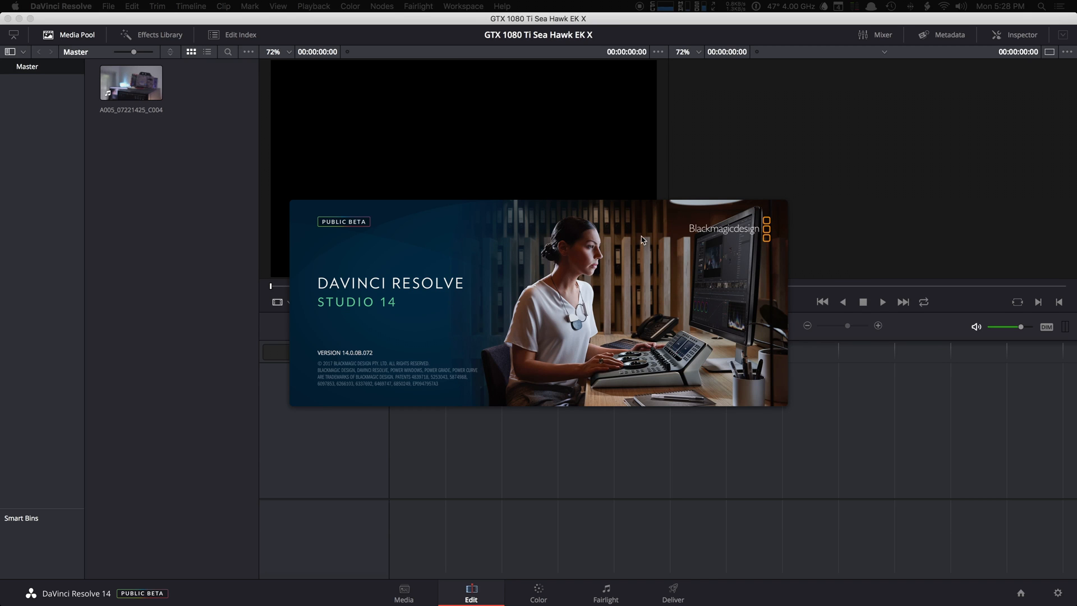
pyautogui.moveTo(357, 304)
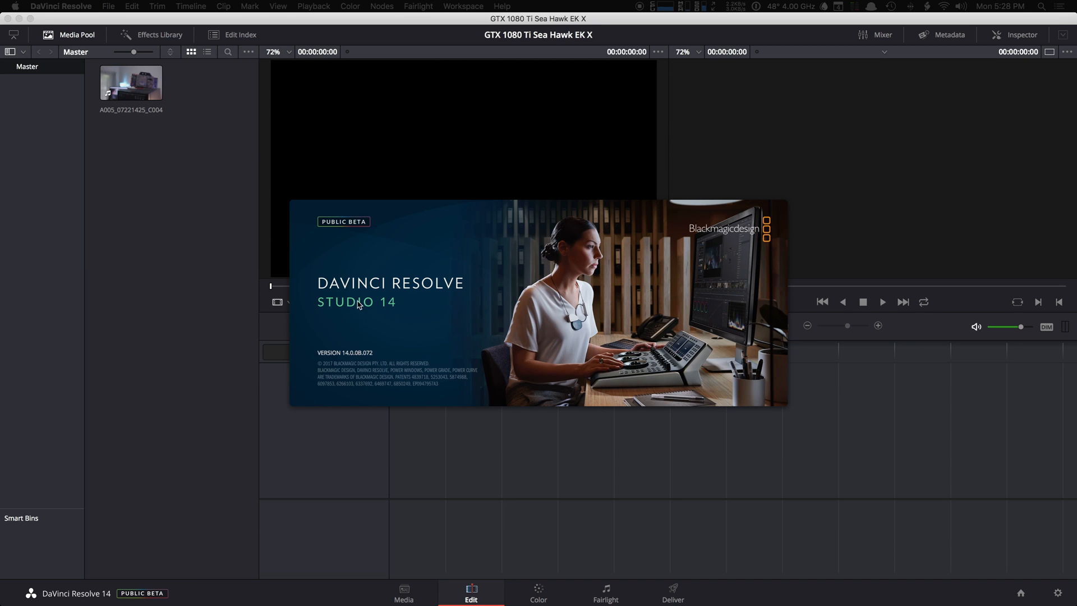
pyautogui.moveTo(432, 314)
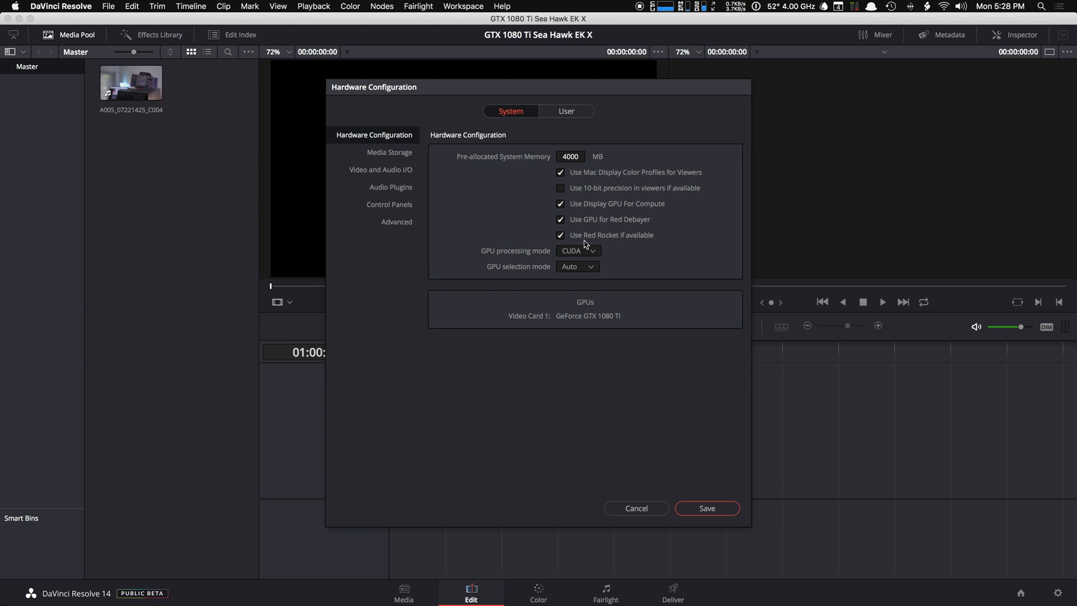
# Review GPU processing modes, cancel Preferences, and pick the GPU clip in the Media Pool.
pyautogui.click(577, 250)
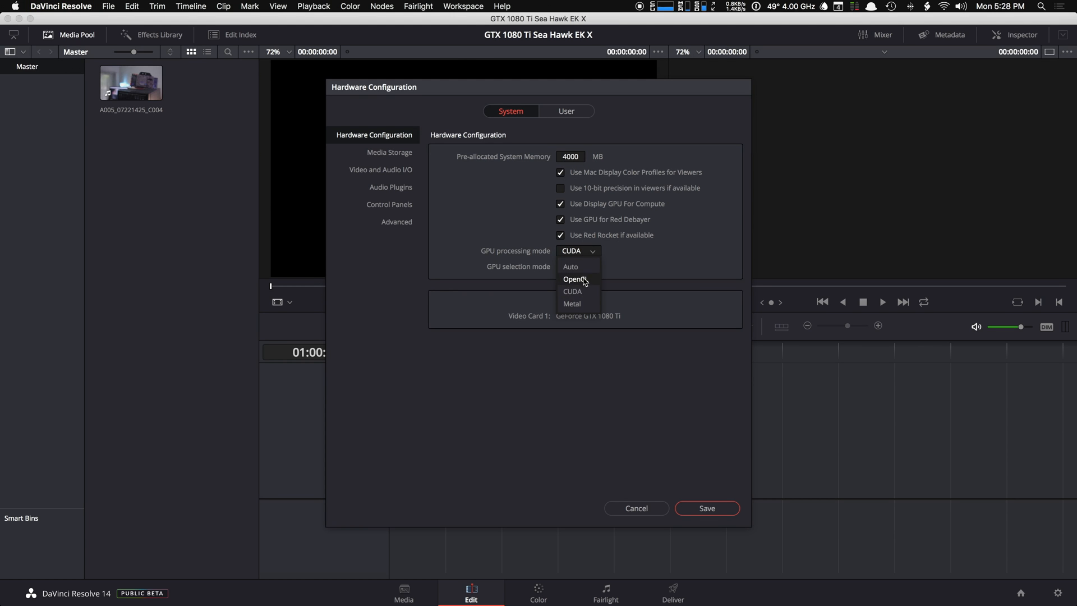
pyautogui.moveTo(587, 291)
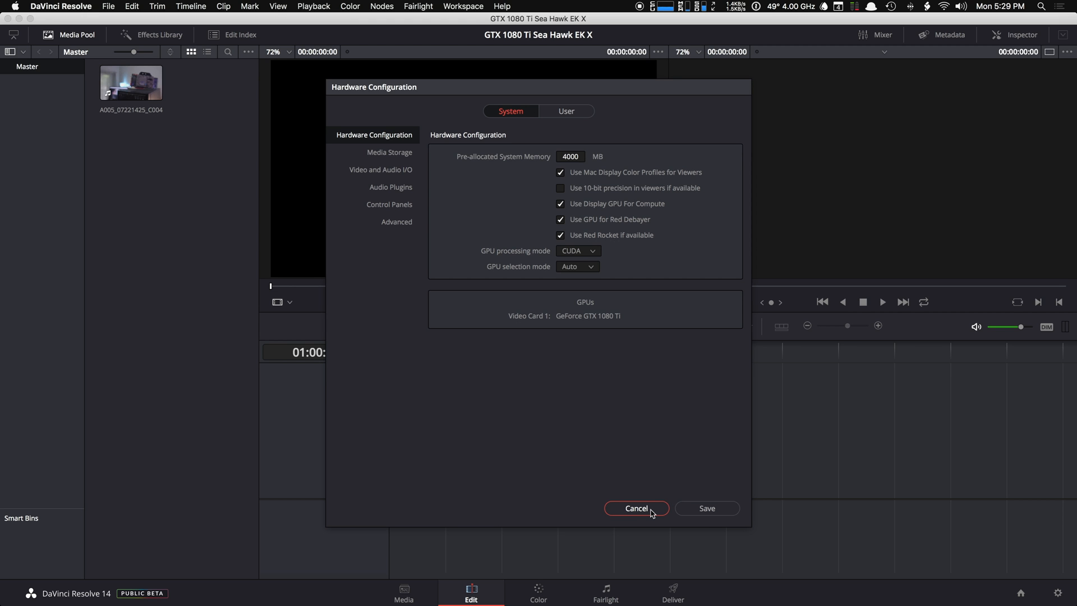
pyautogui.click(635, 508)
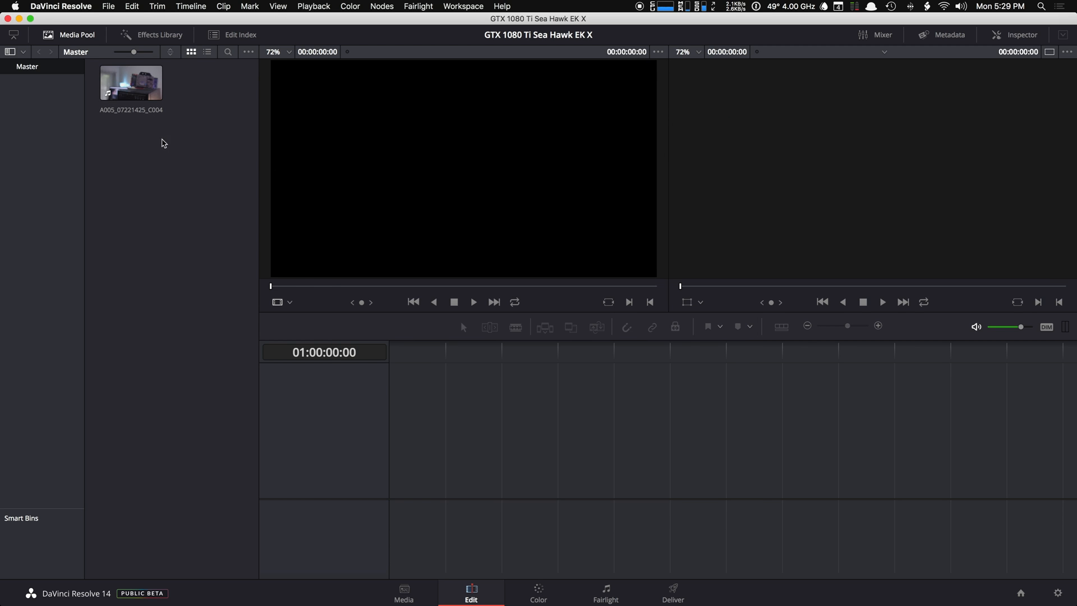
pyautogui.click(131, 83)
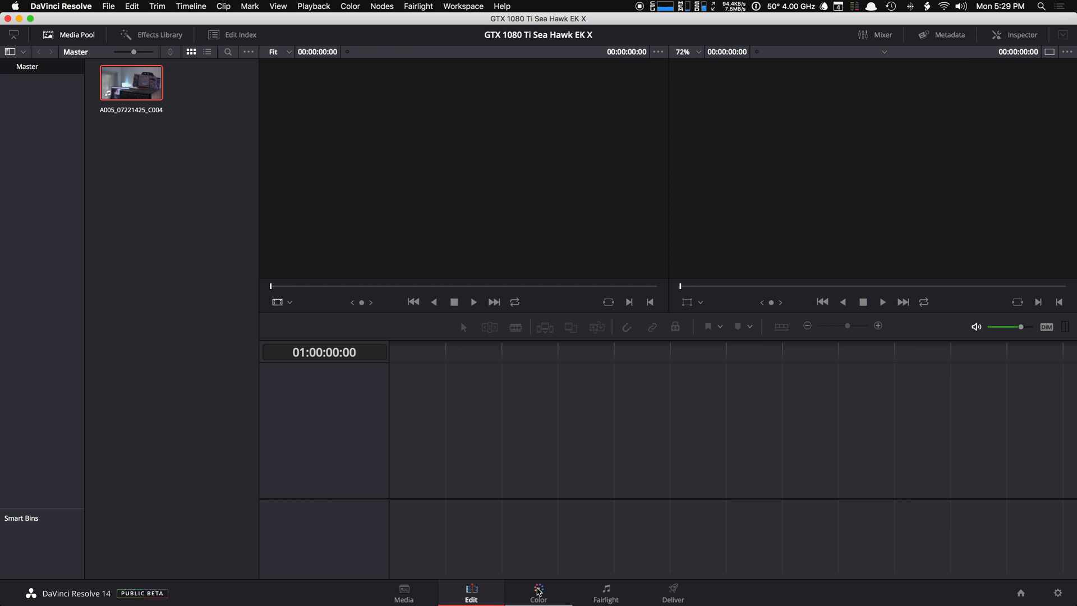
pyautogui.click(538, 592)
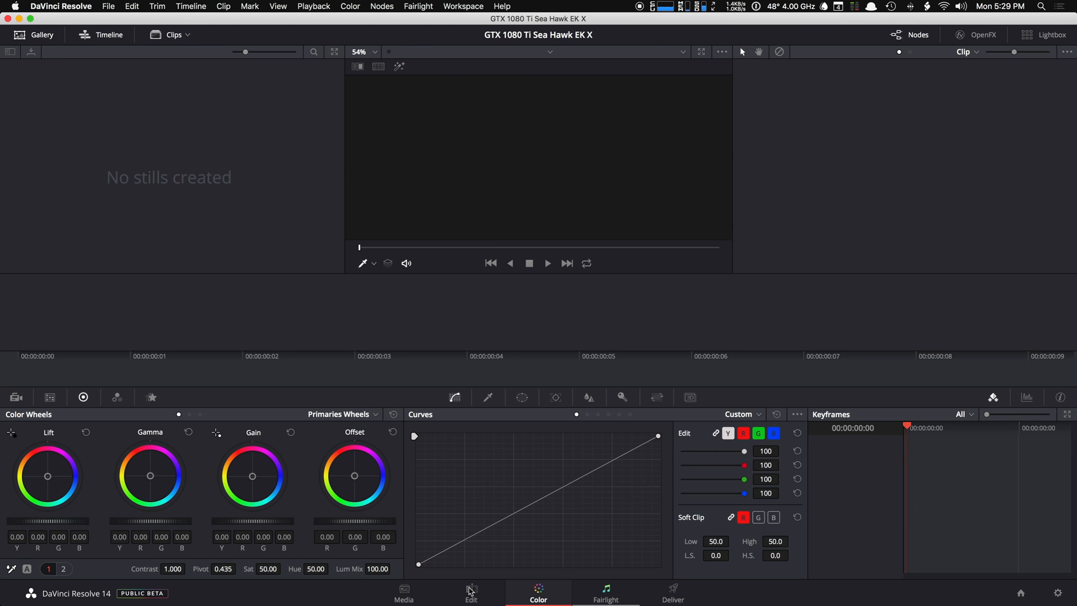
pyautogui.click(471, 592)
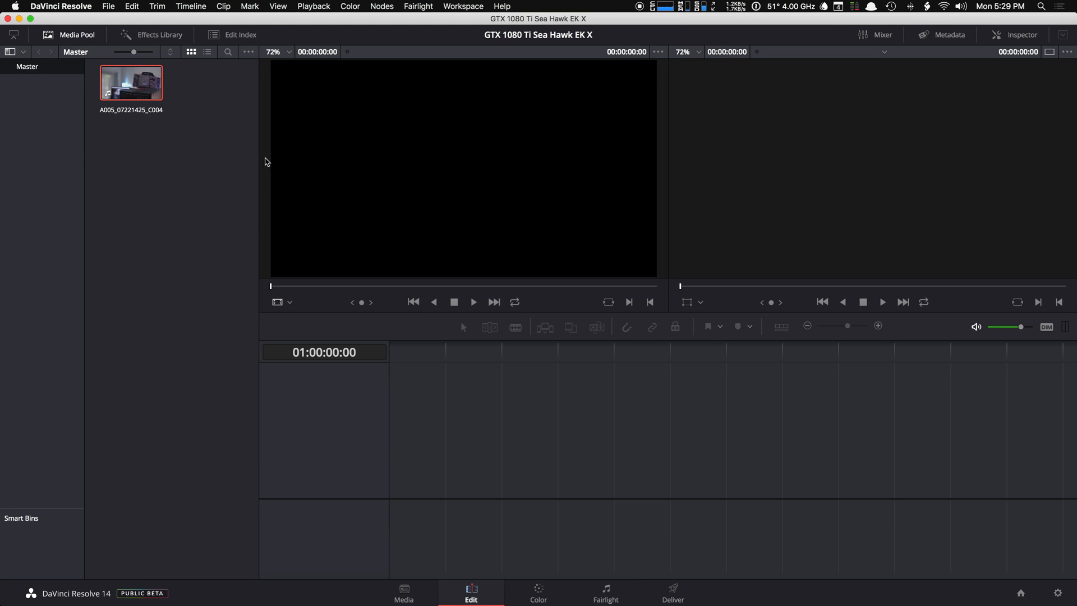
# Place the GPU clip on a new timeline, trim it to about nine seconds, and open Color.
pyautogui.doubleClick(131, 83)
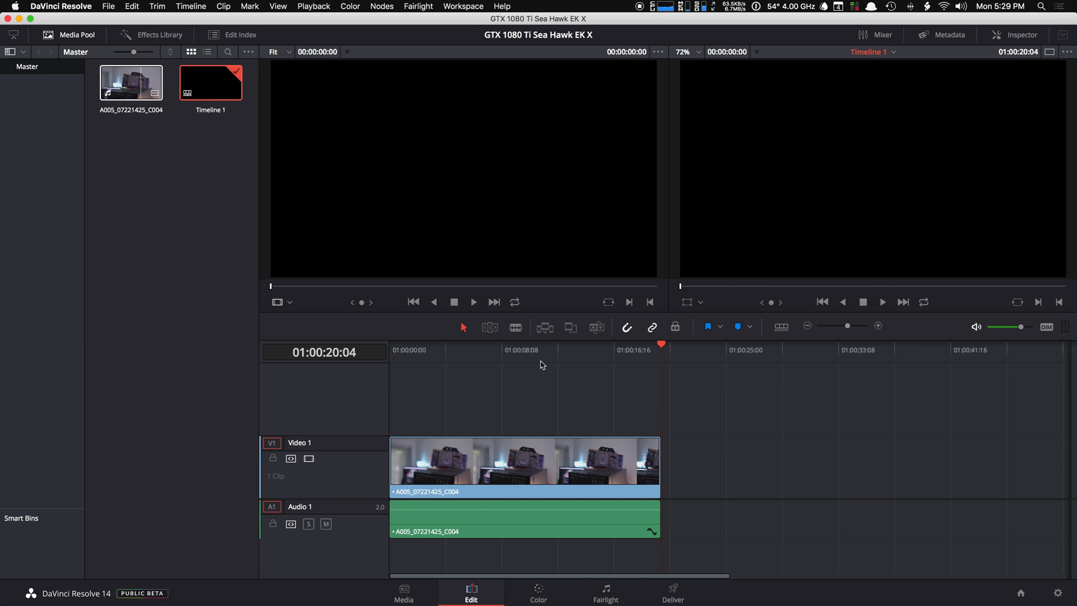
pyautogui.click(535, 349)
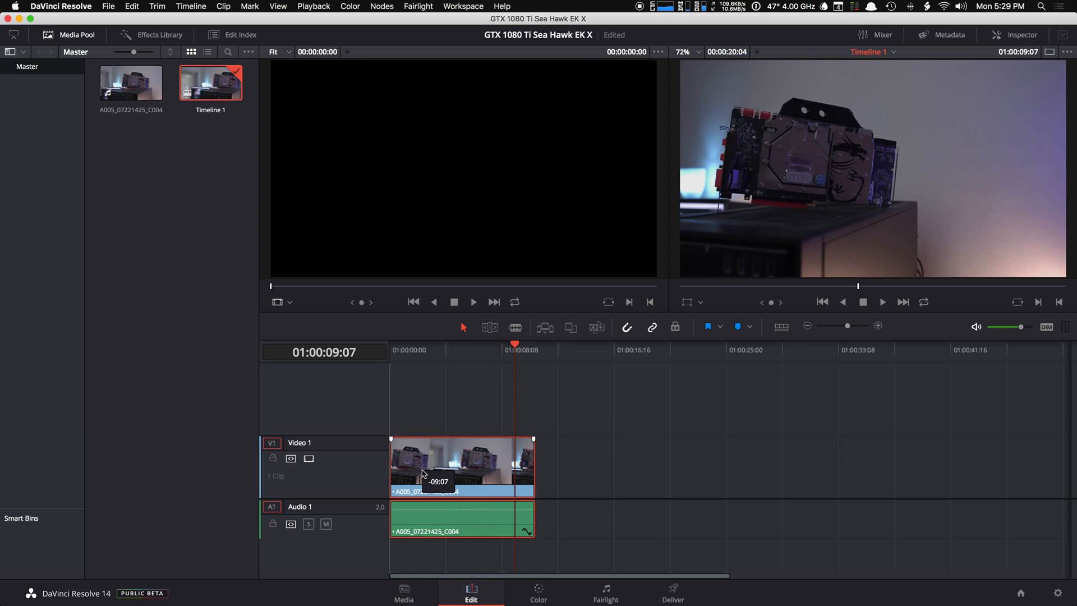
pyautogui.click(538, 592)
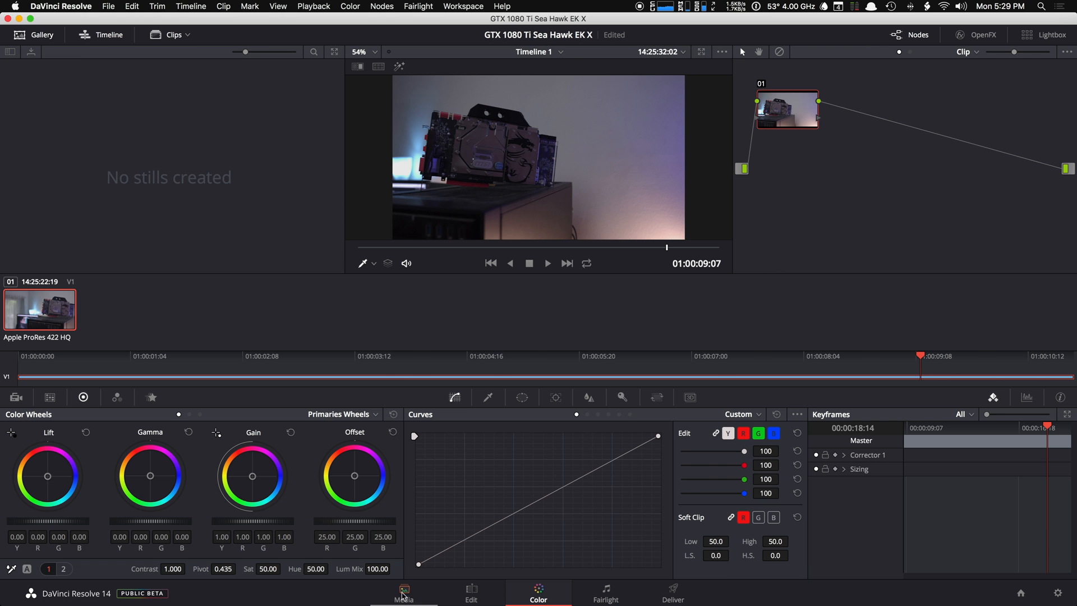
# Select grading node 02 and bring up its context menu for the 3D LUT choices.
pyautogui.click(471, 592)
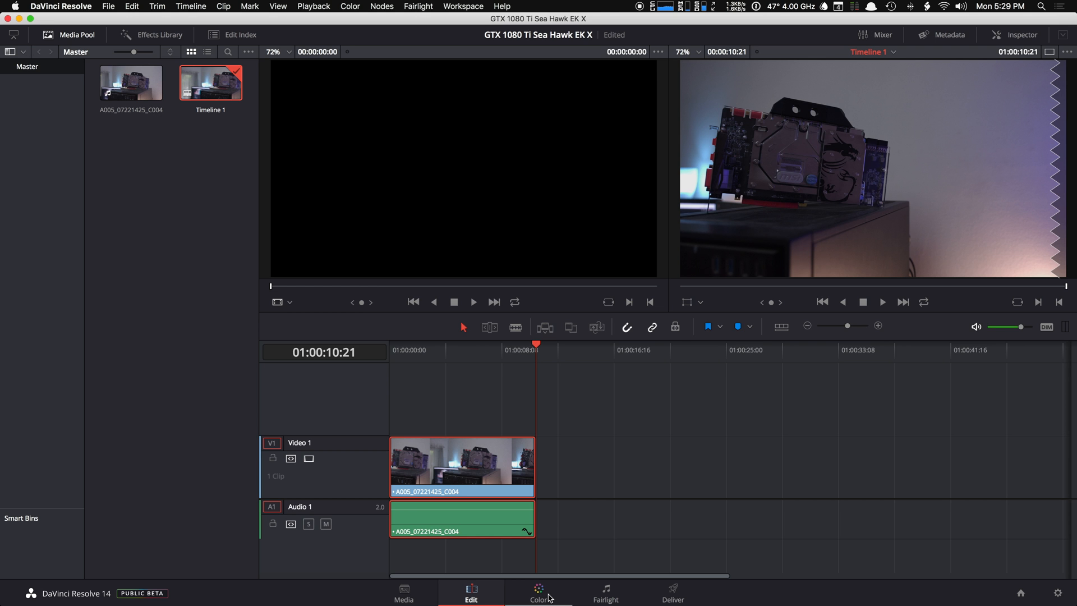
pyautogui.click(537, 589)
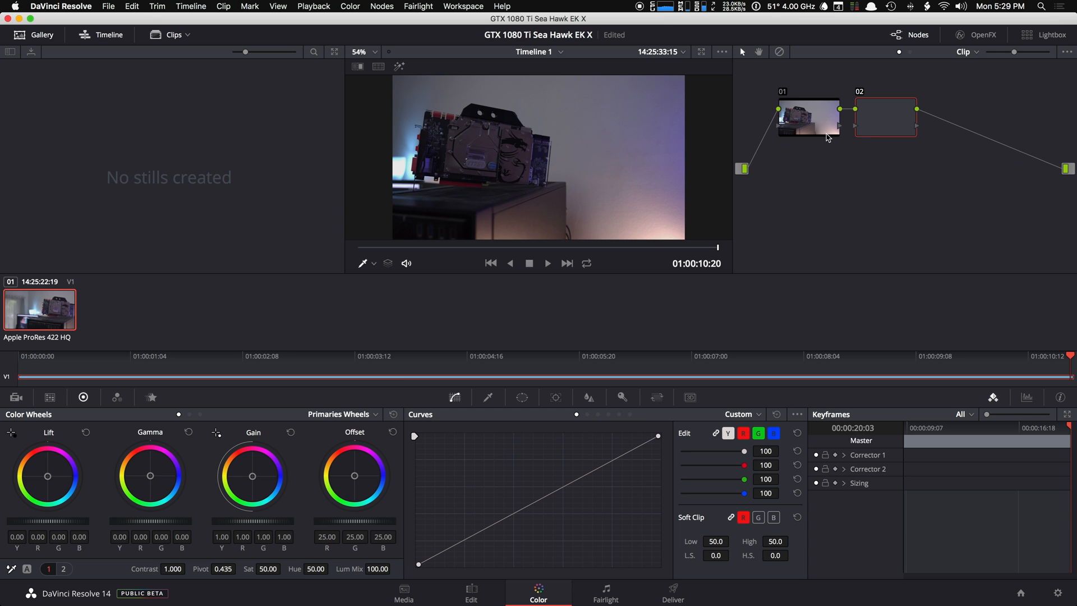
pyautogui.click(884, 117)
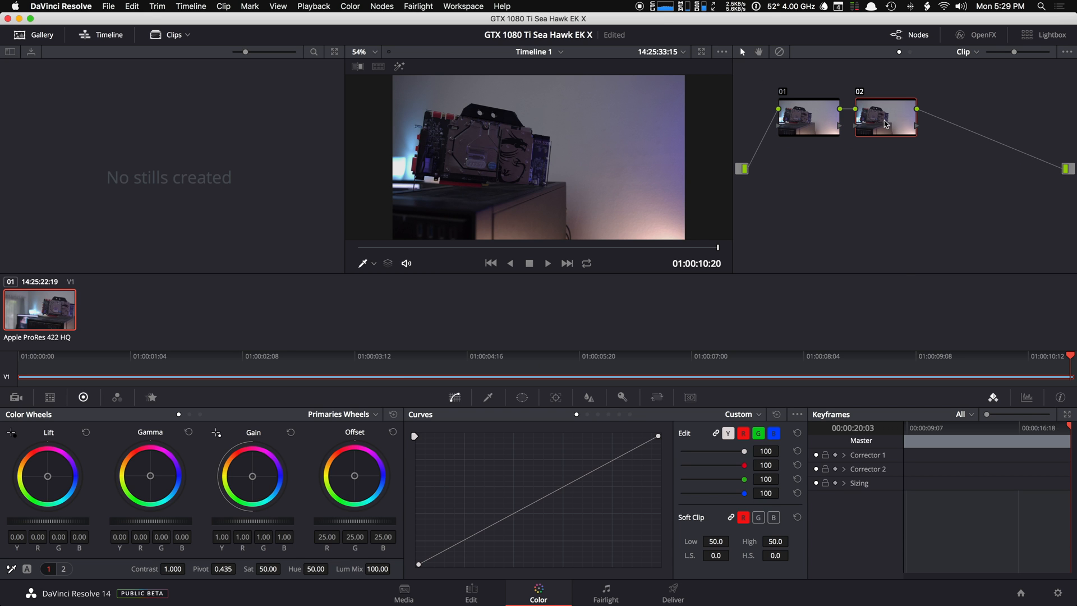
pyautogui.rightClick(885, 117)
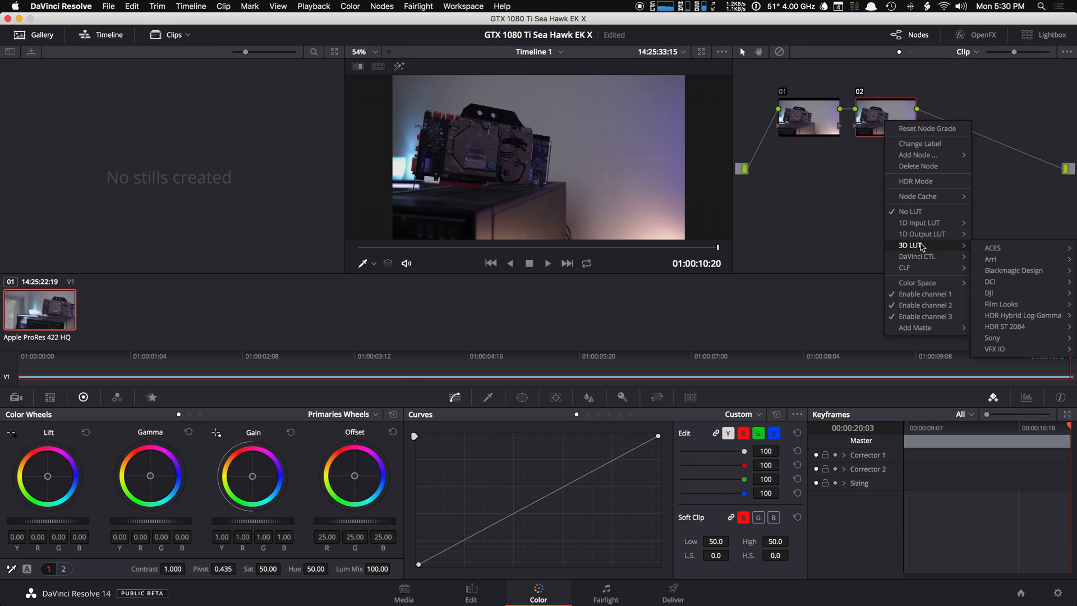
pyautogui.moveTo(920, 252)
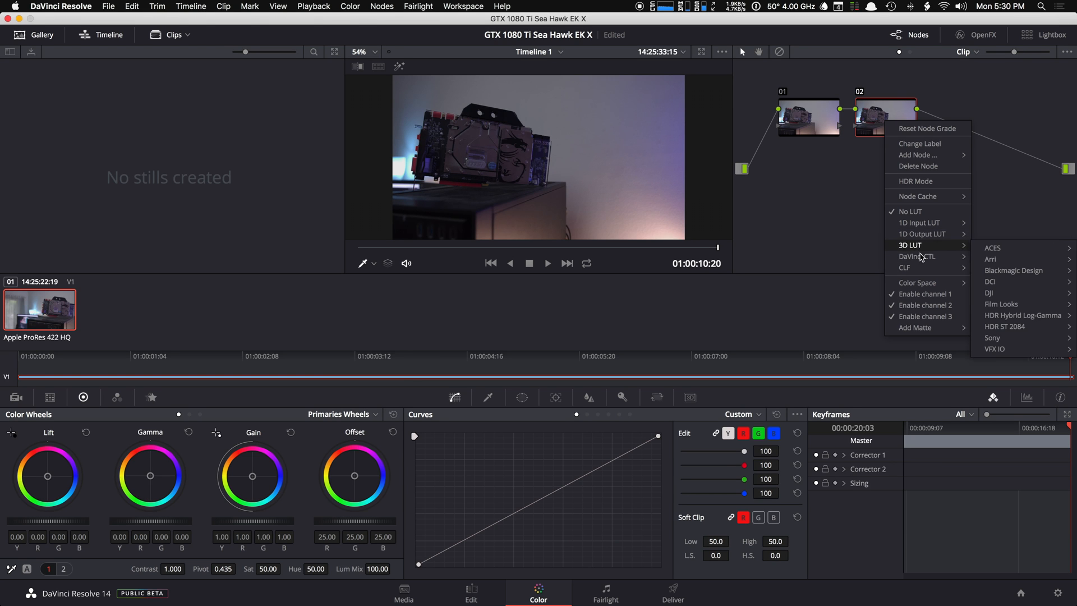
pyautogui.moveTo(989, 281)
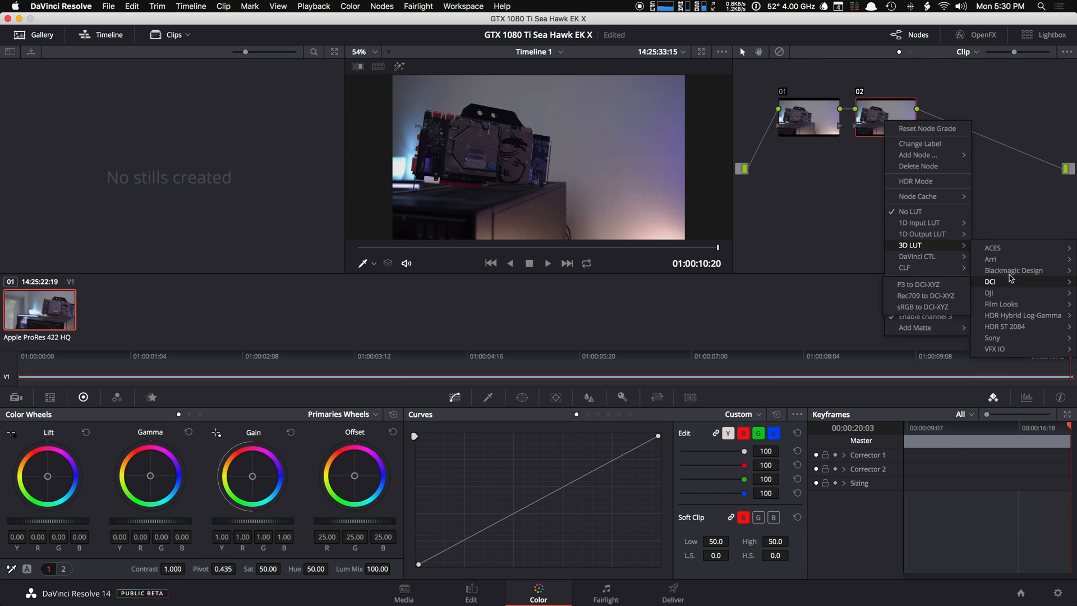
pyautogui.moveTo(1014, 270)
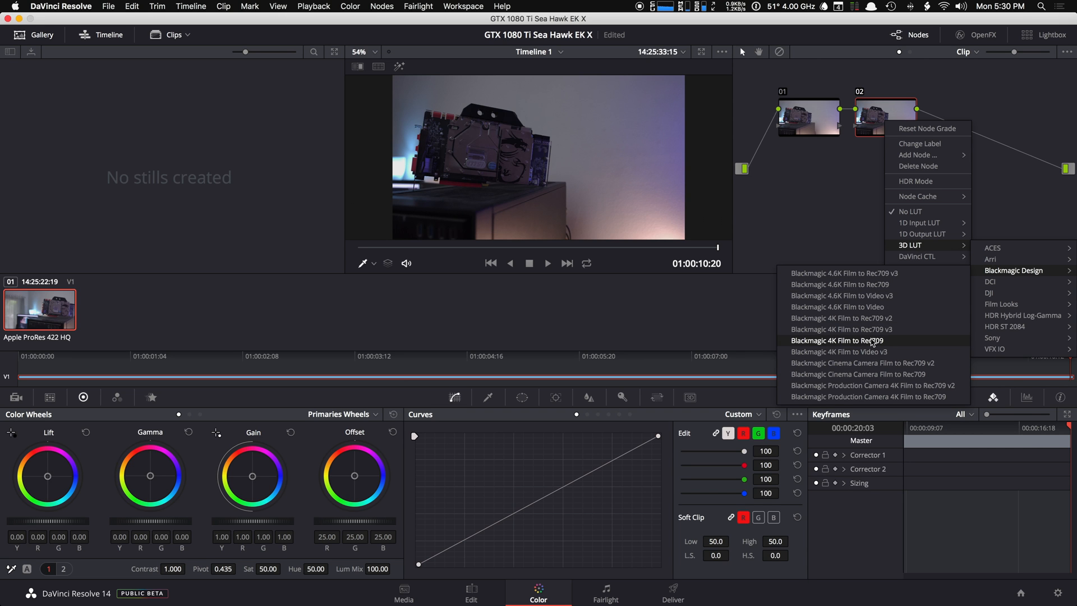
pyautogui.moveTo(870, 342)
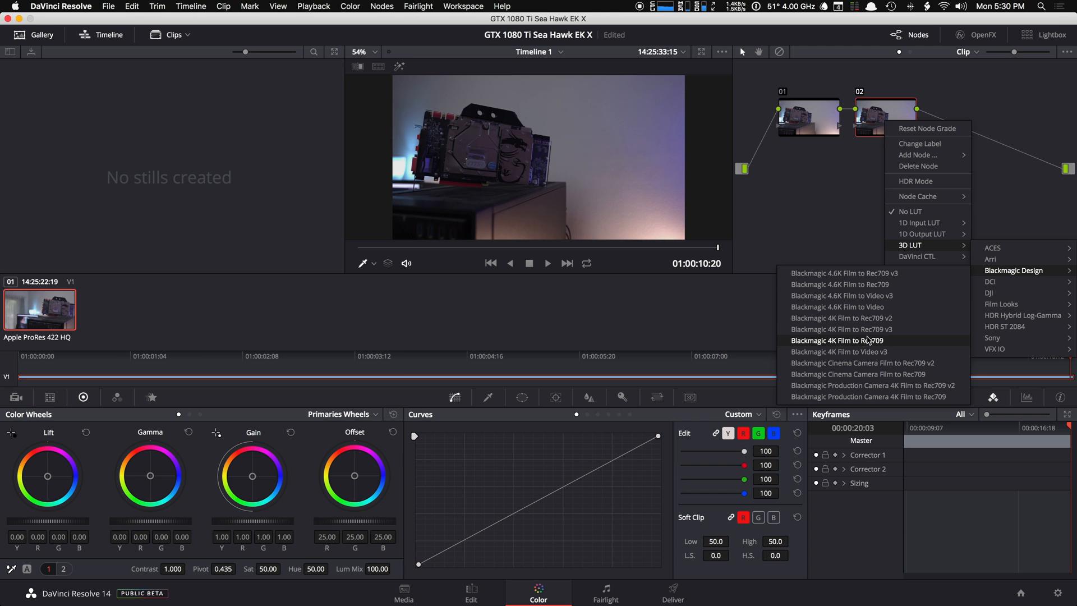
pyautogui.moveTo(877, 320)
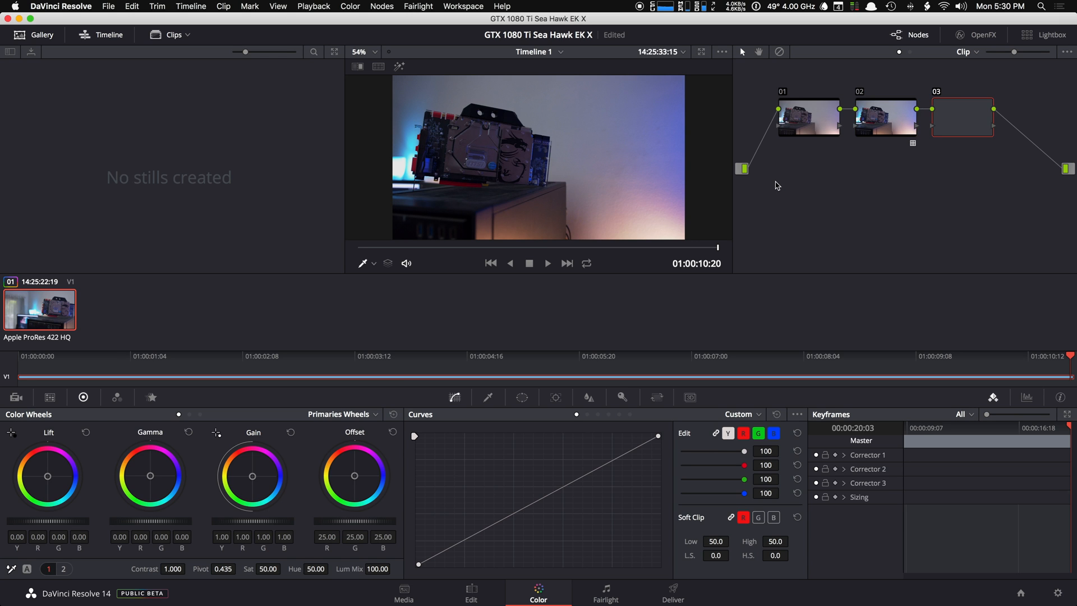
# Enable HDR mode on node 03 from its right-click menu.
pyautogui.rightClick(961, 116)
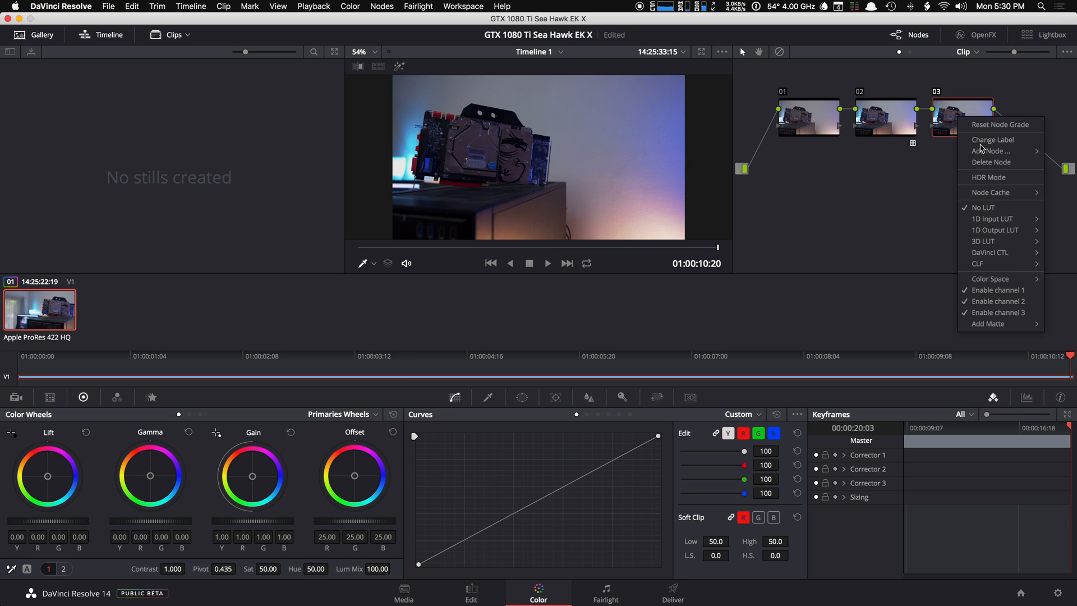
pyautogui.click(988, 176)
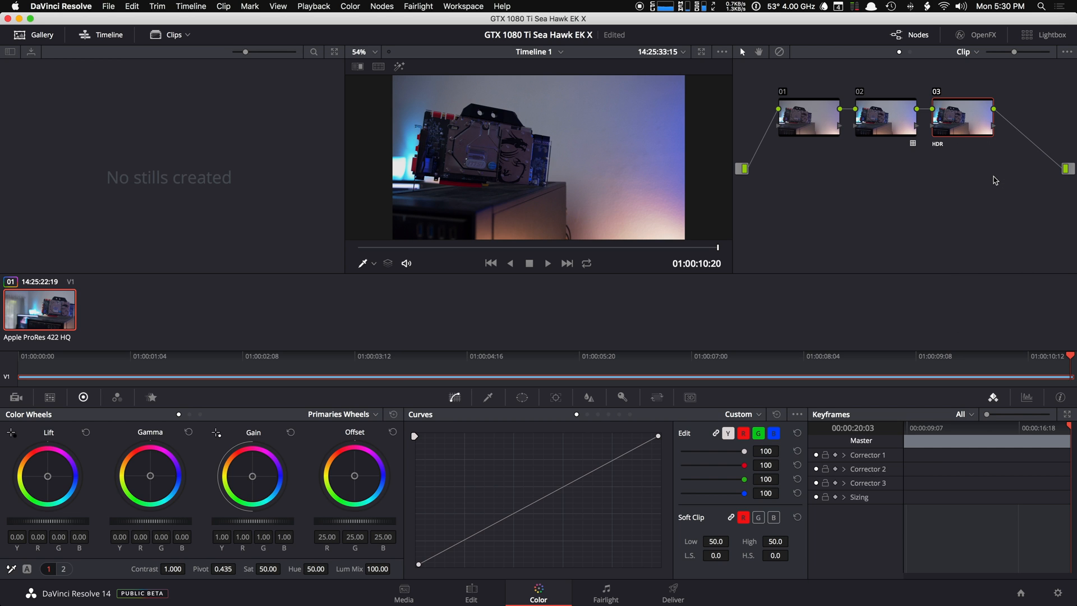
pyautogui.moveTo(905, 245)
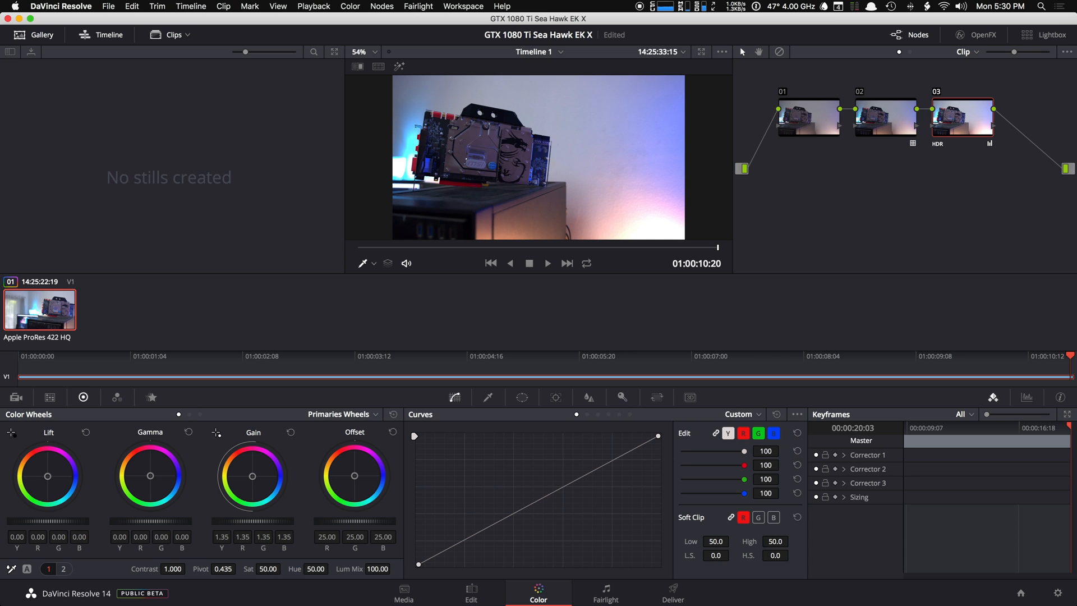
pyautogui.moveTo(197, 500)
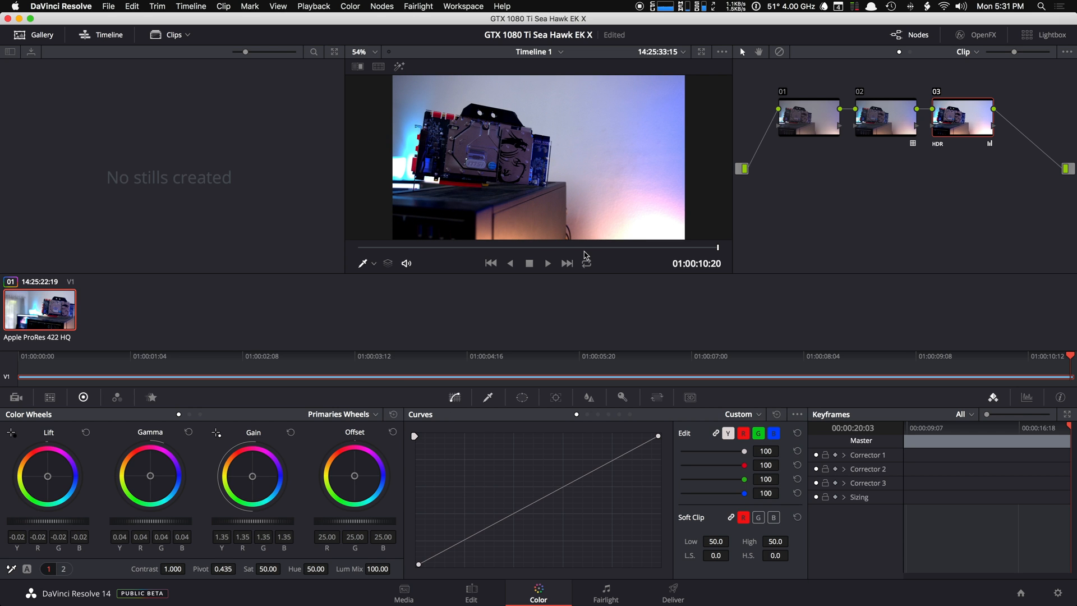
pyautogui.moveTo(808, 193)
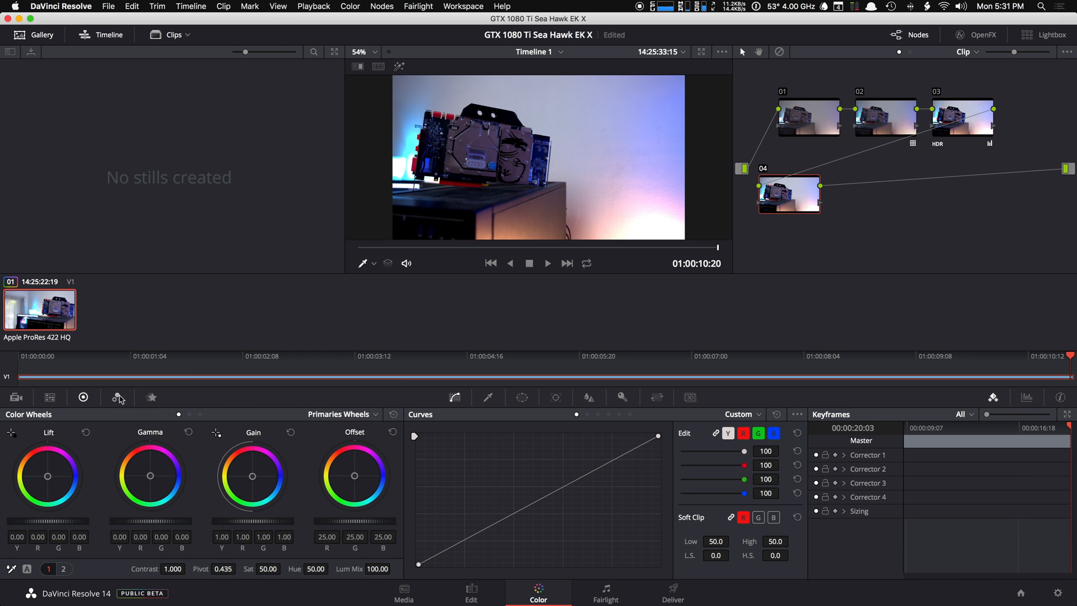
# Set temporal noise reduction to 2 frames on node 04 and move the node right below node 03.
pyautogui.click(116, 397)
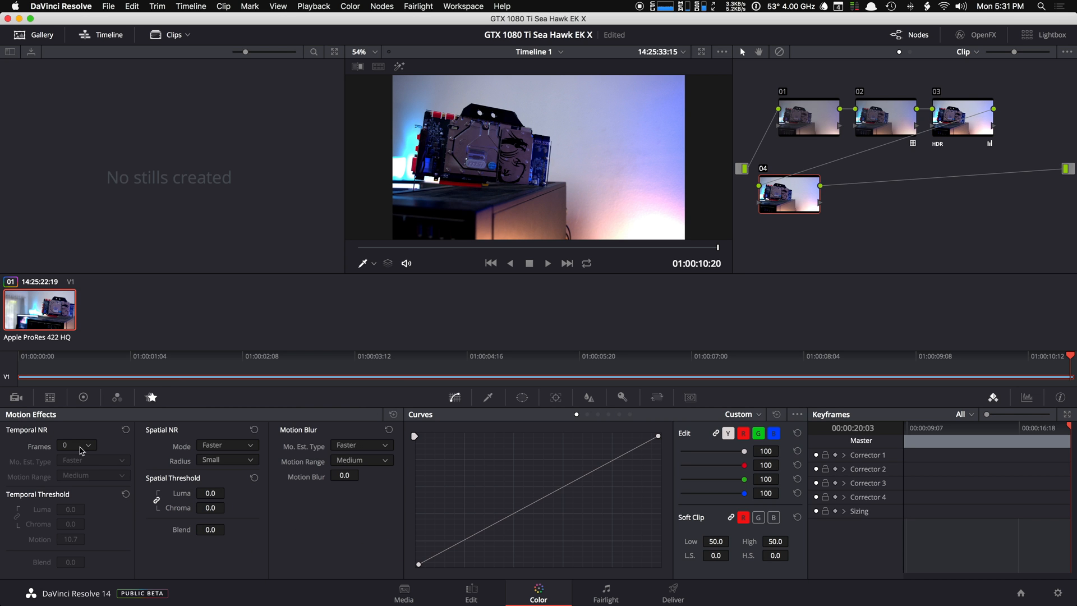
pyautogui.click(88, 445)
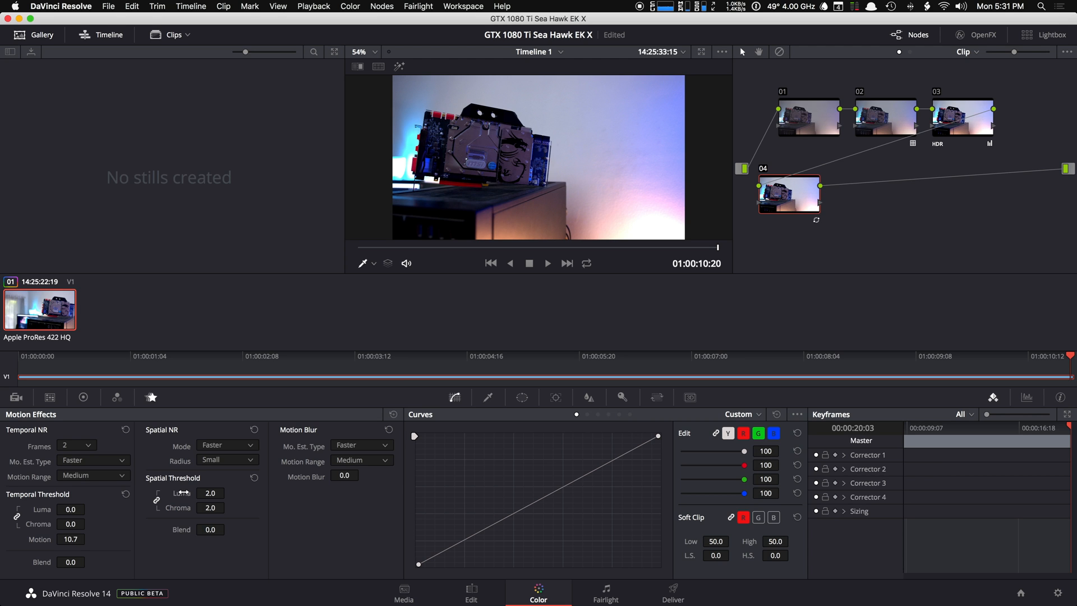
pyautogui.moveTo(182, 529)
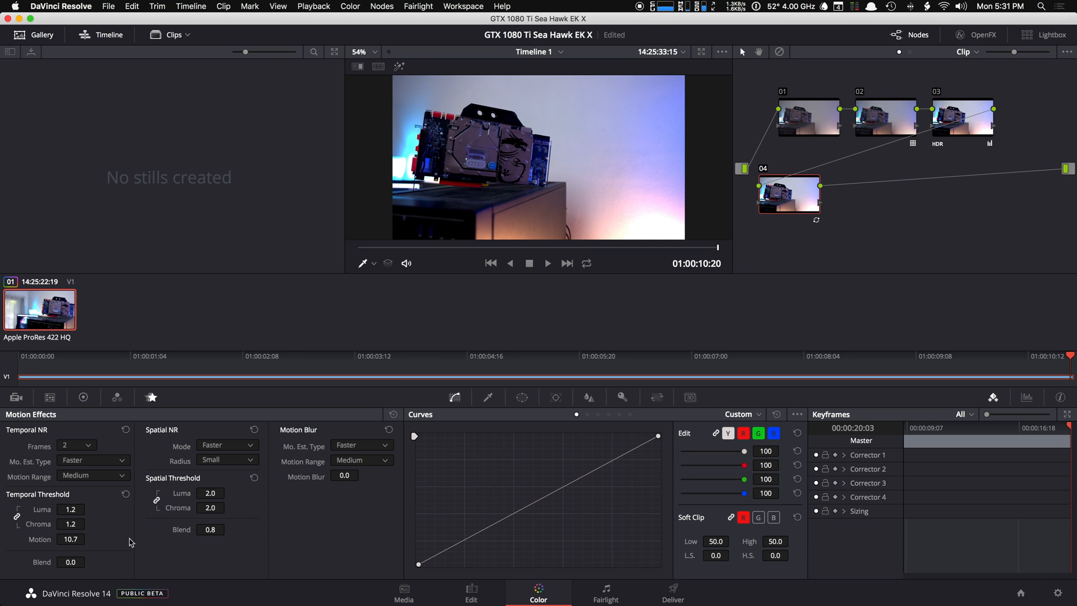
pyautogui.moveTo(477, 367)
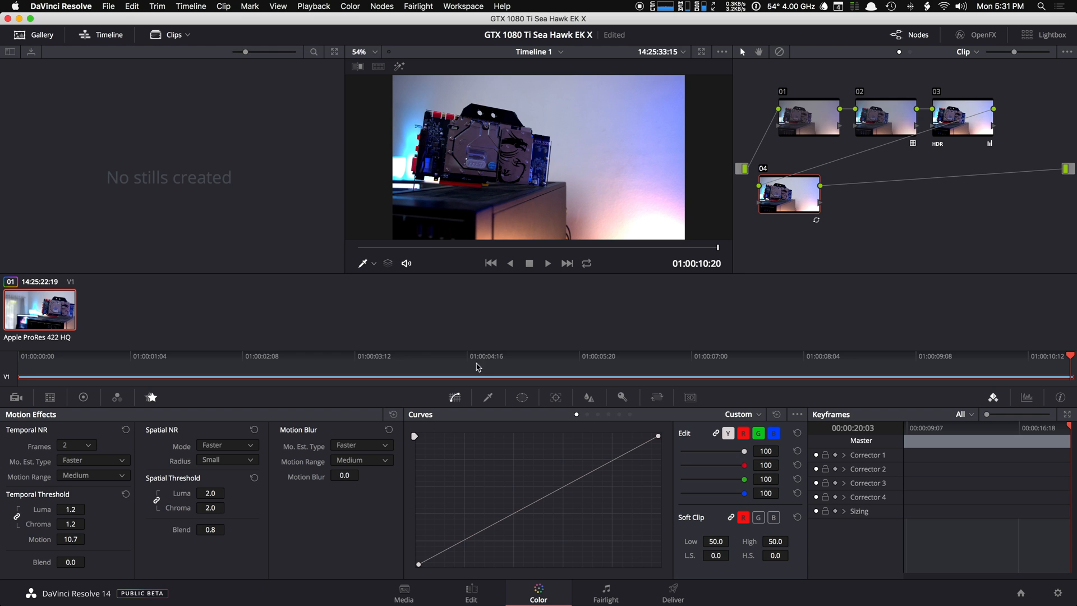
pyautogui.moveTo(807, 184)
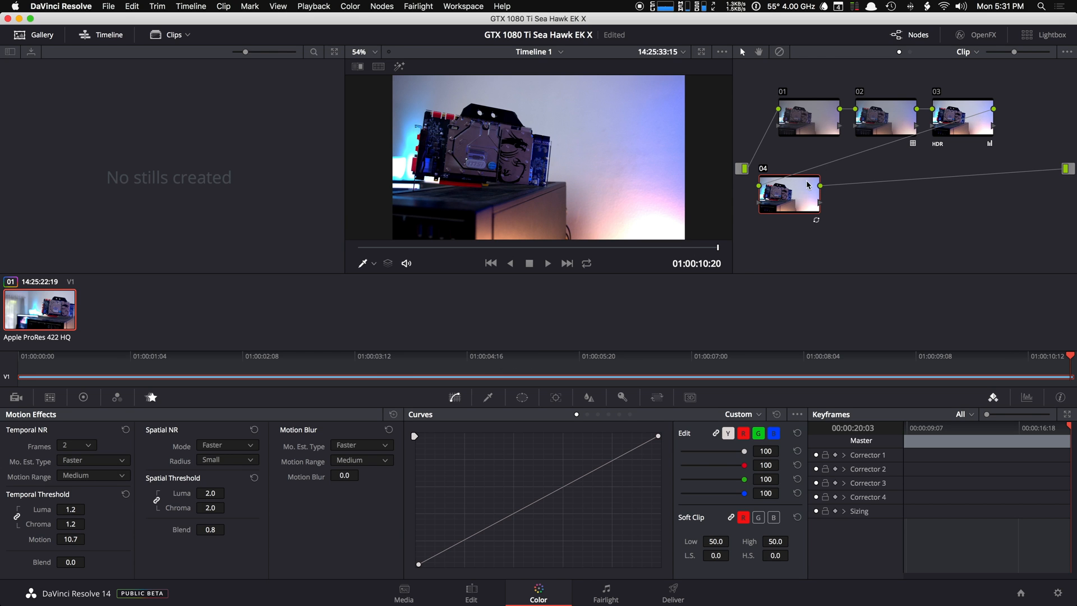
pyautogui.moveTo(788, 195); pyautogui.dragTo(969, 180)
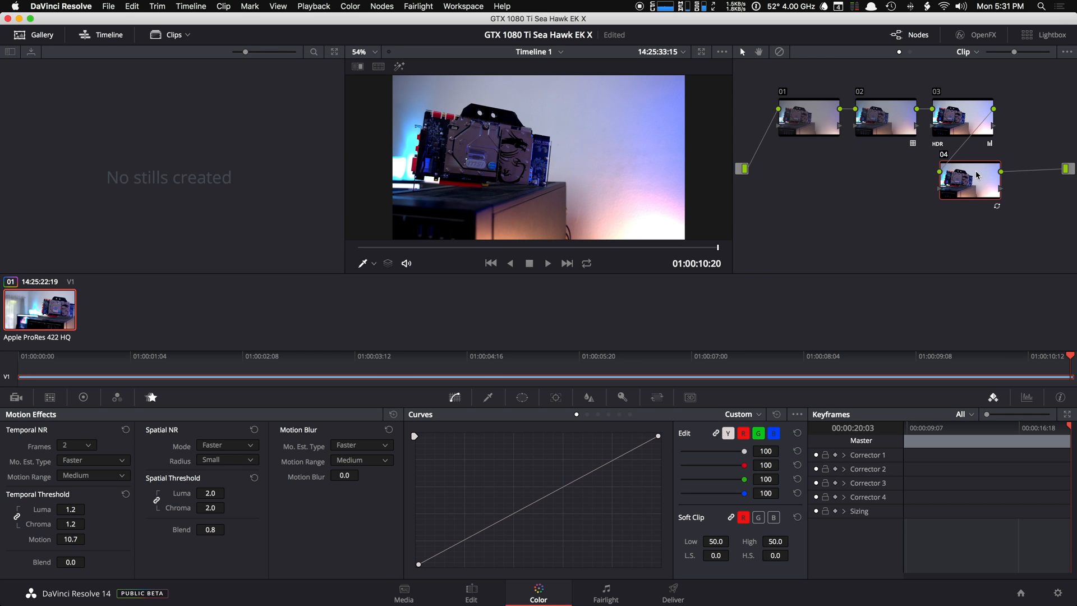
pyautogui.moveTo(977, 175)
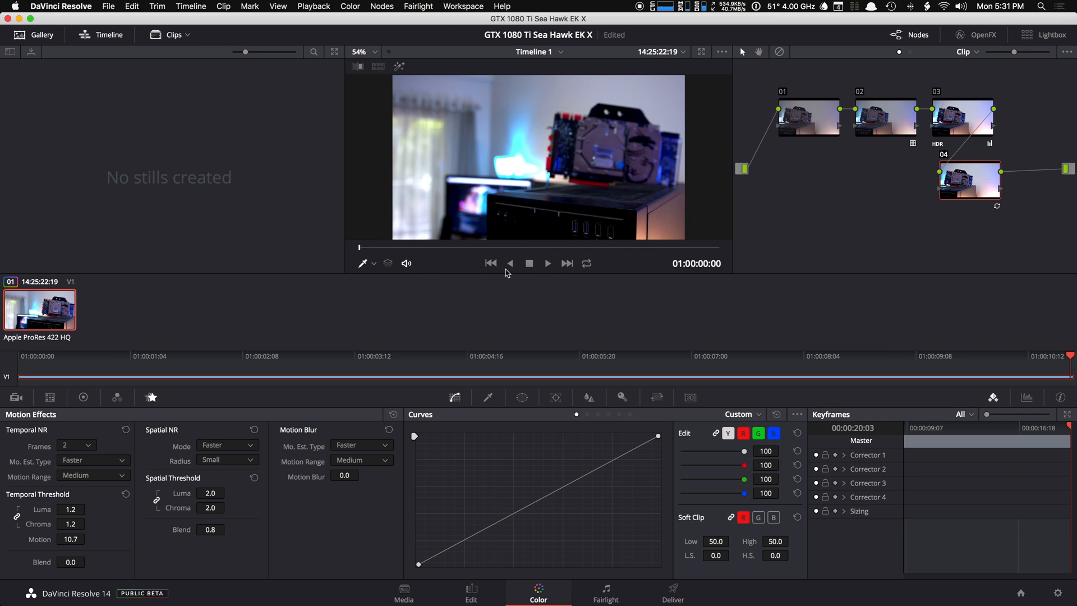
pyautogui.click(547, 263)
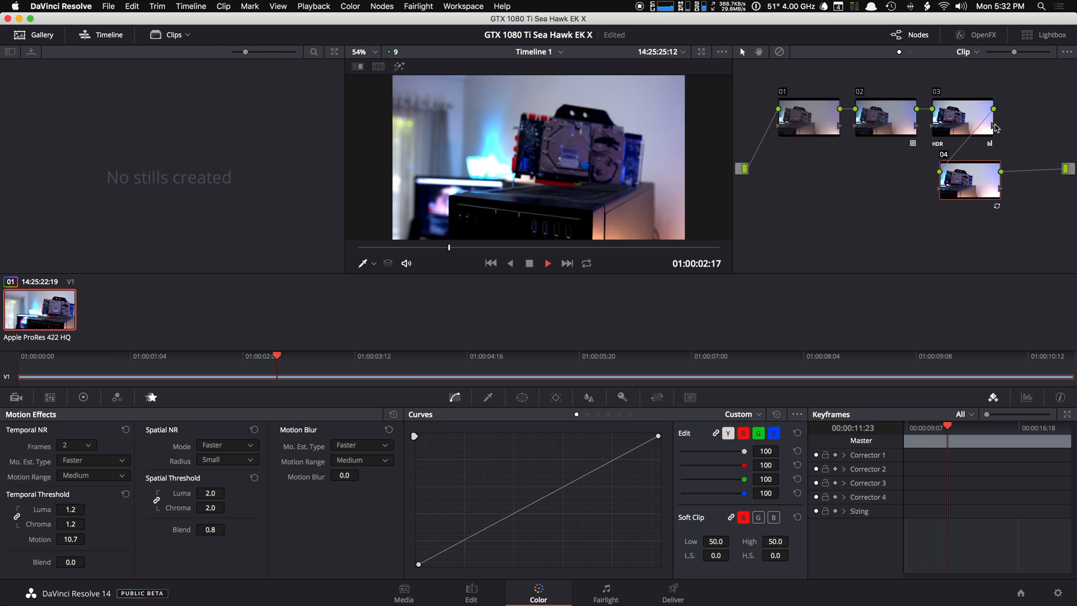
pyautogui.click(547, 263)
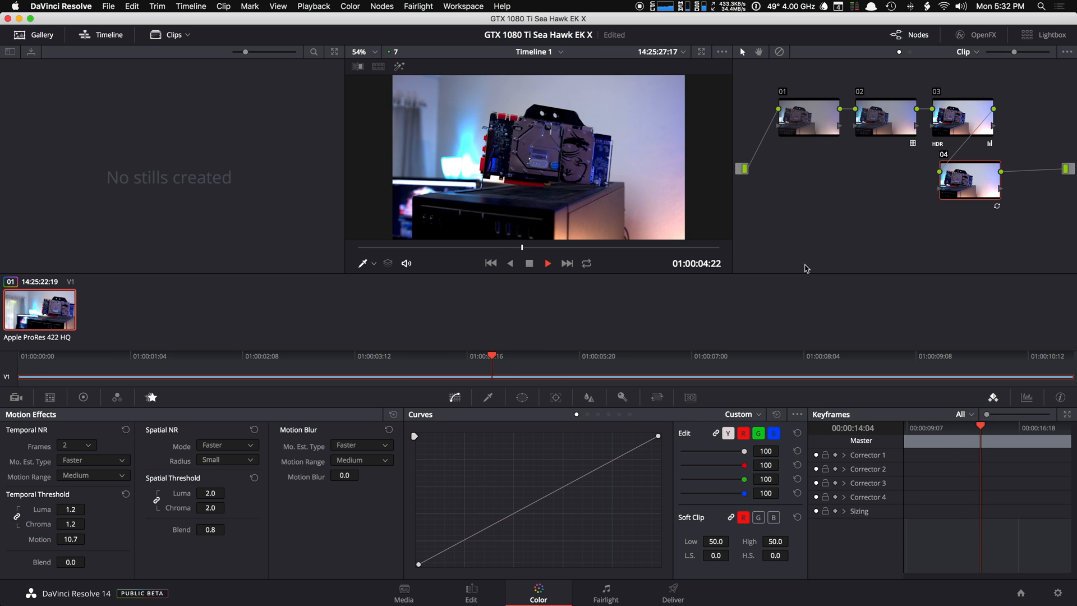
pyautogui.click(547, 263)
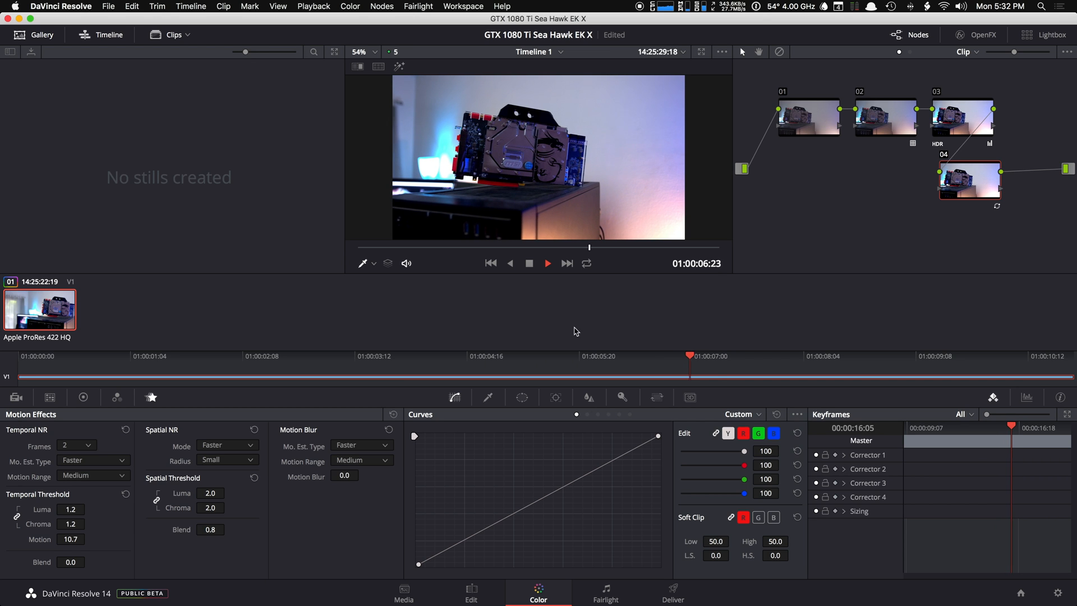
pyautogui.click(547, 263)
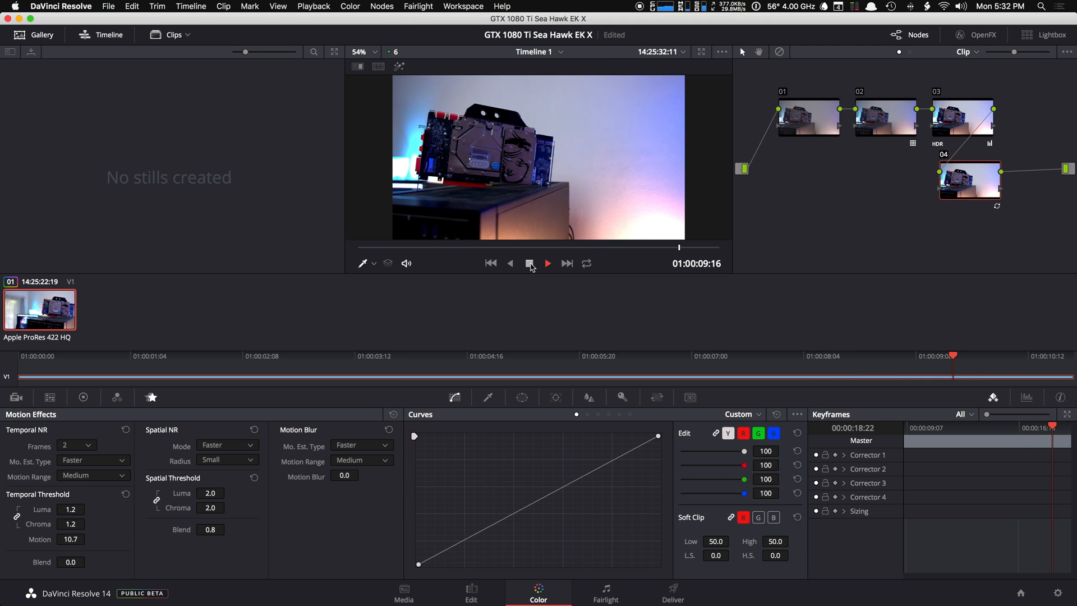
# Stop clip playback and switch to the Deliver page.
pyautogui.click(547, 263)
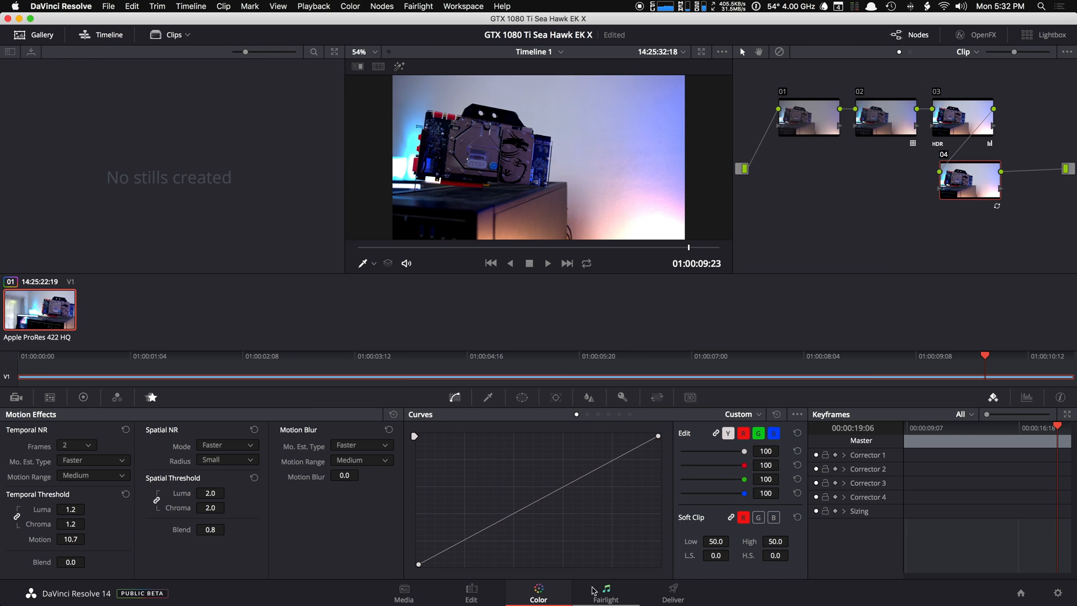
pyautogui.click(671, 592)
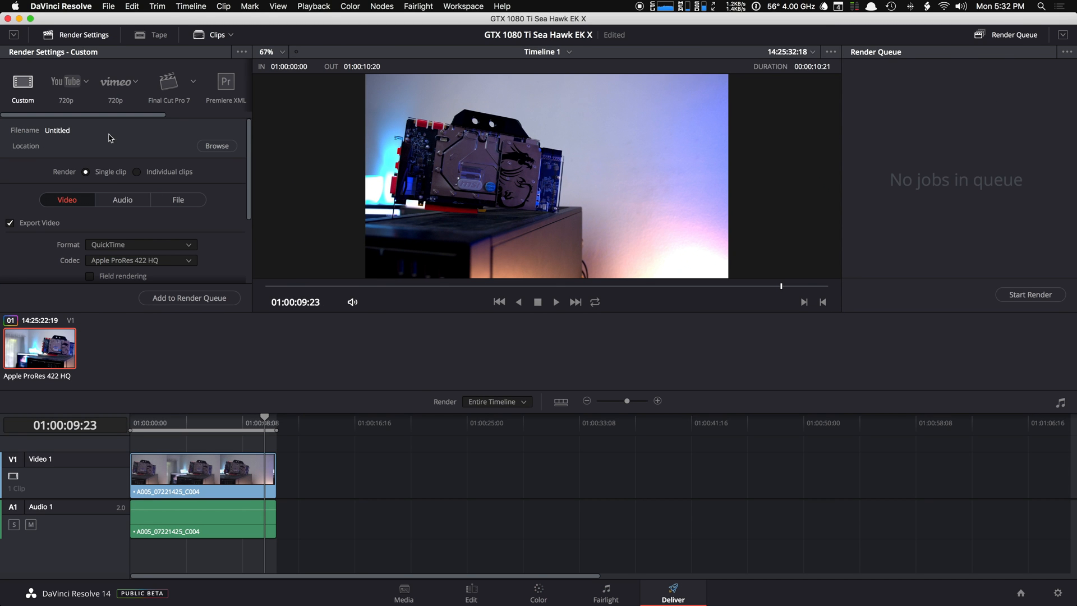
# Set the render location to Sierra > Users > user folder > Desktop.
pyautogui.click(217, 146)
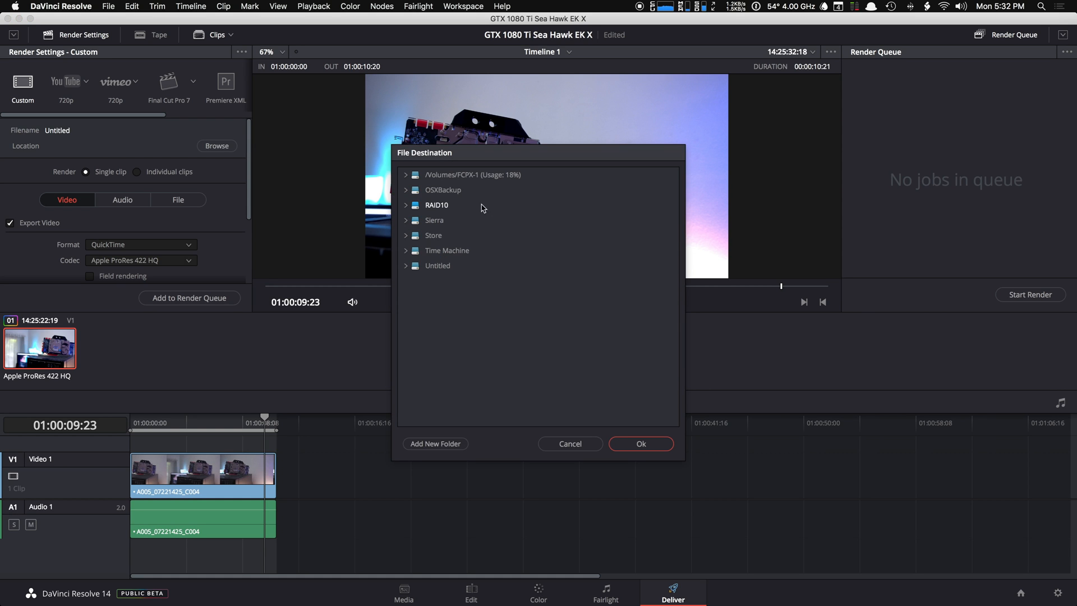
pyautogui.moveTo(408, 220)
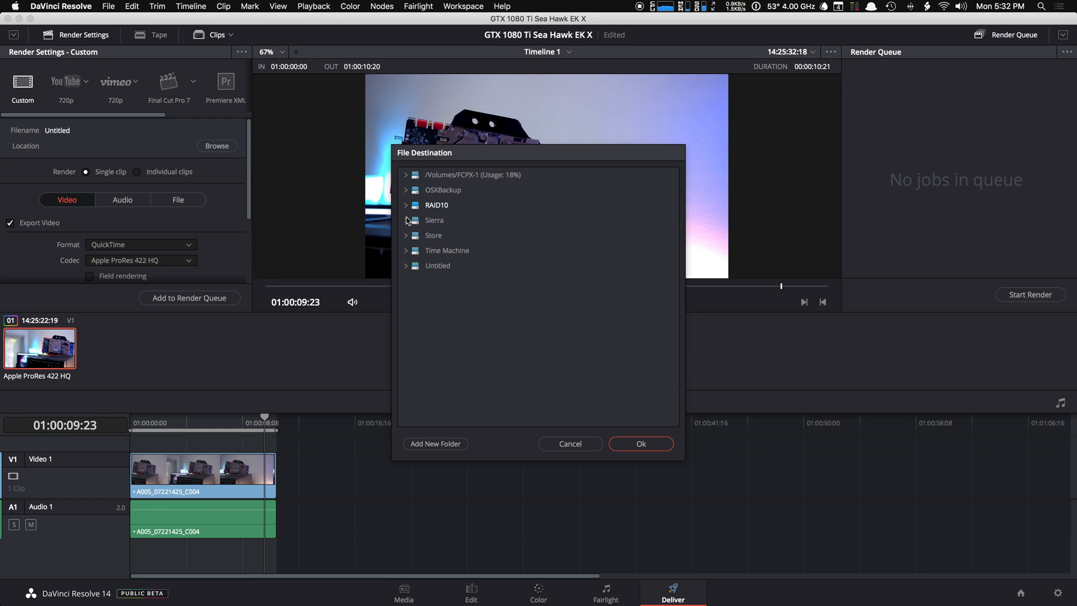
pyautogui.click(406, 220)
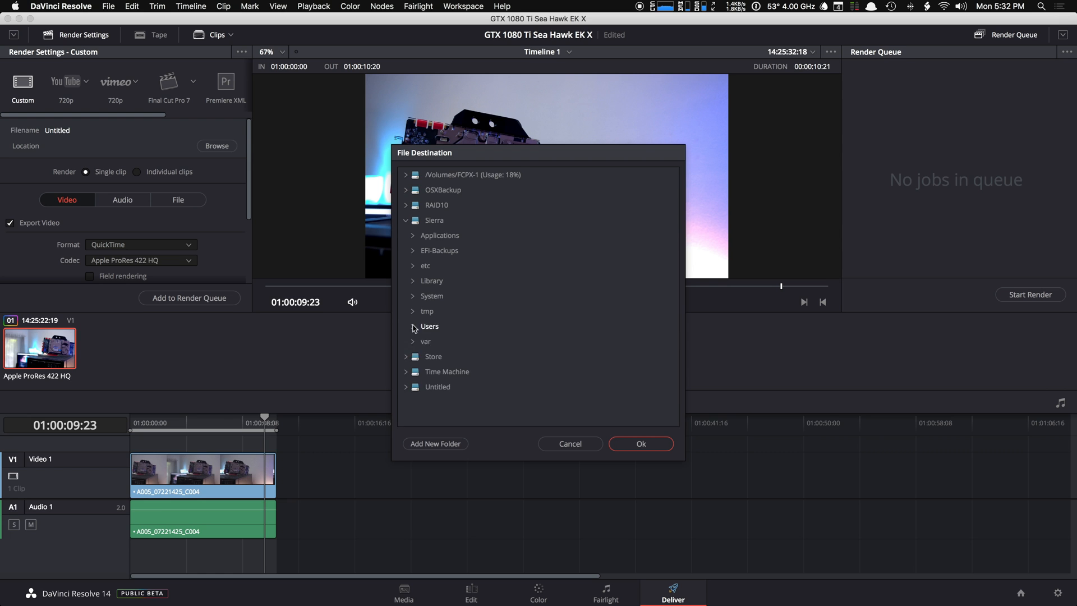
pyautogui.click(412, 327)
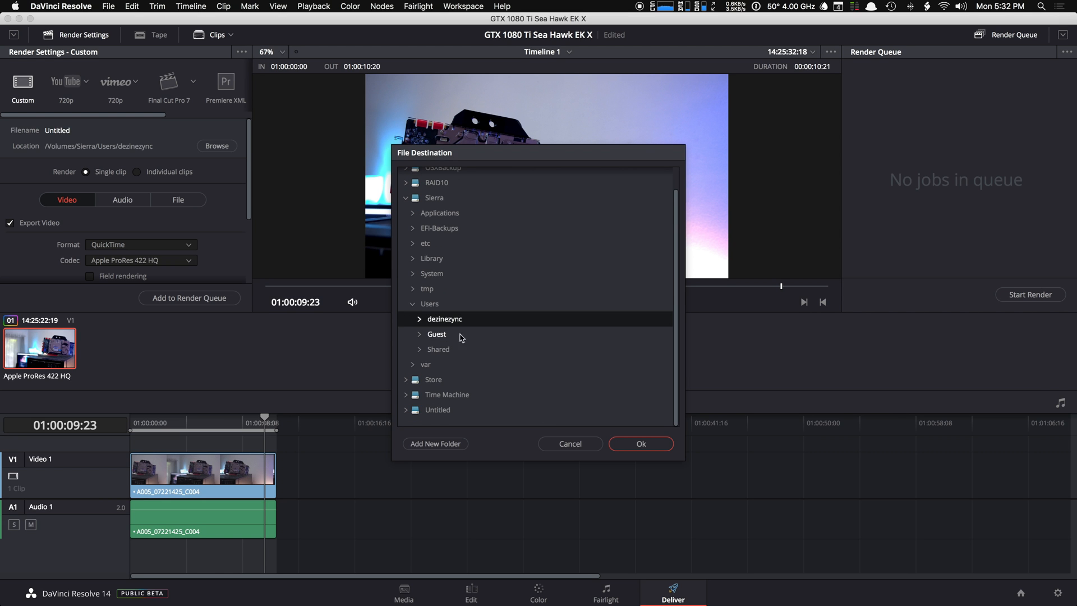
pyautogui.click(418, 319)
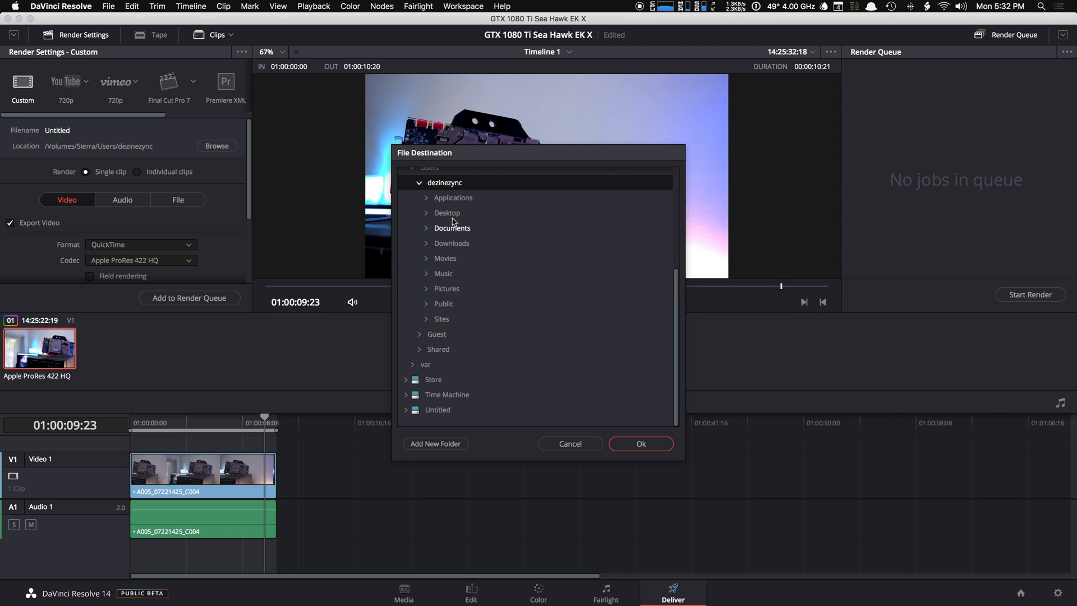
pyautogui.click(639, 443)
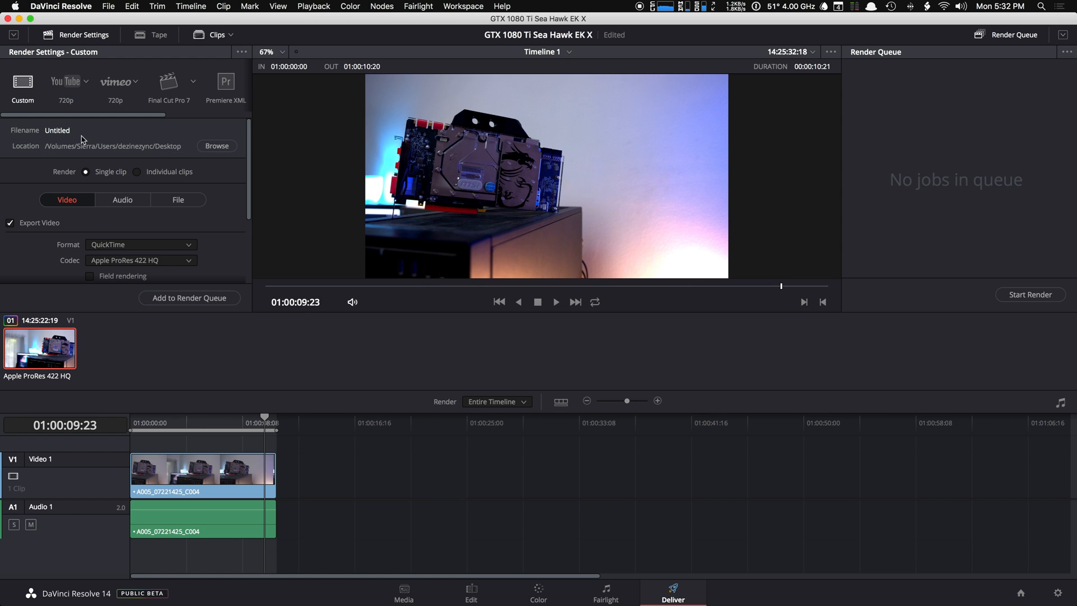
pyautogui.click(117, 146)
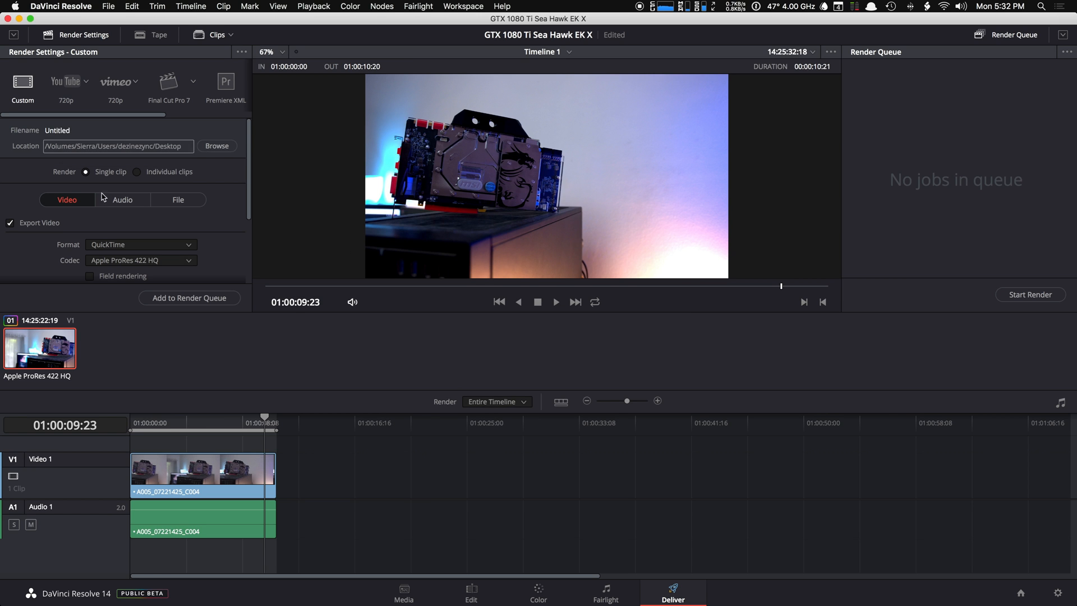
# Set the output resolution to 3840x2160 Ultra HD.
pyautogui.scroll(-3)
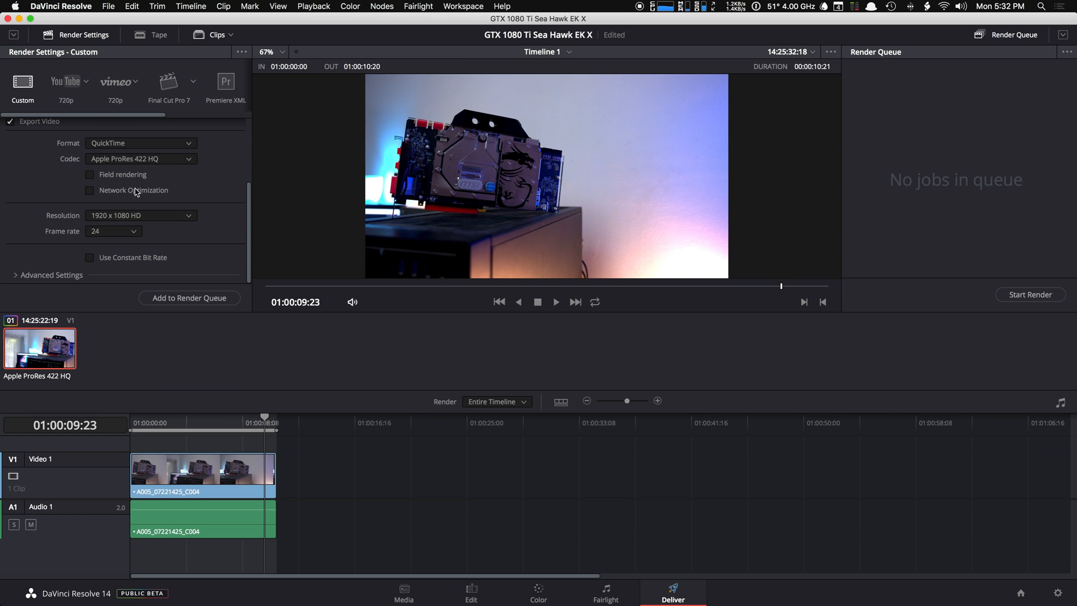
pyautogui.moveTo(169, 178)
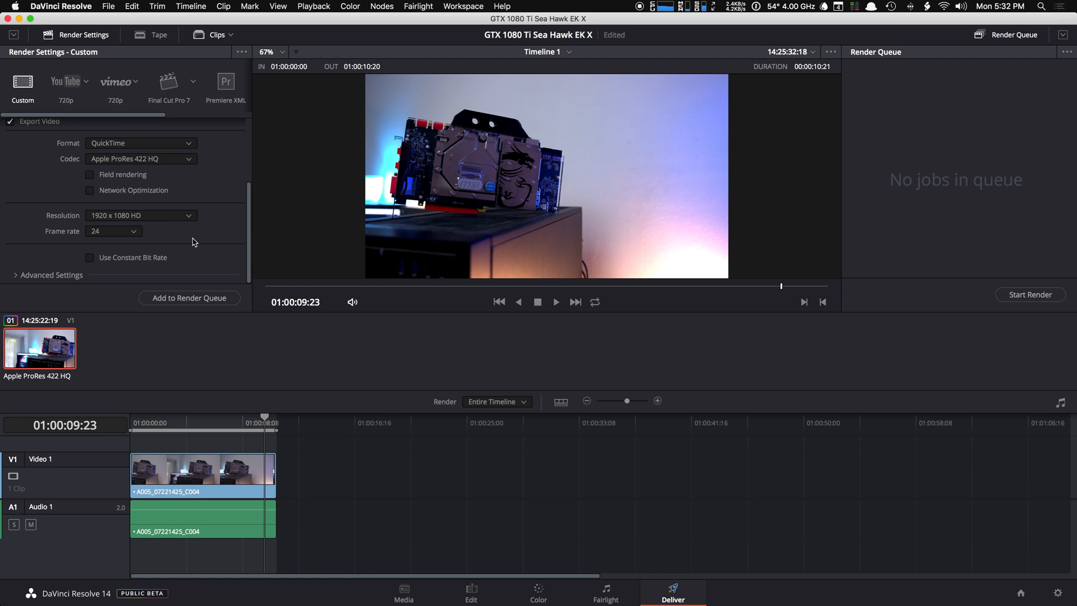
pyautogui.click(141, 215)
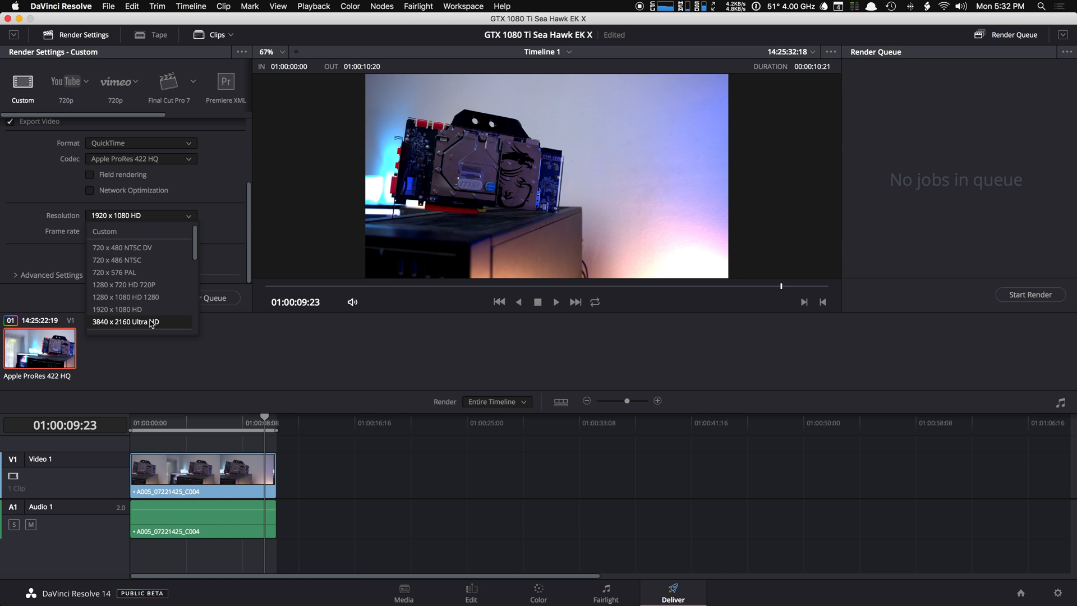
pyautogui.click(125, 321)
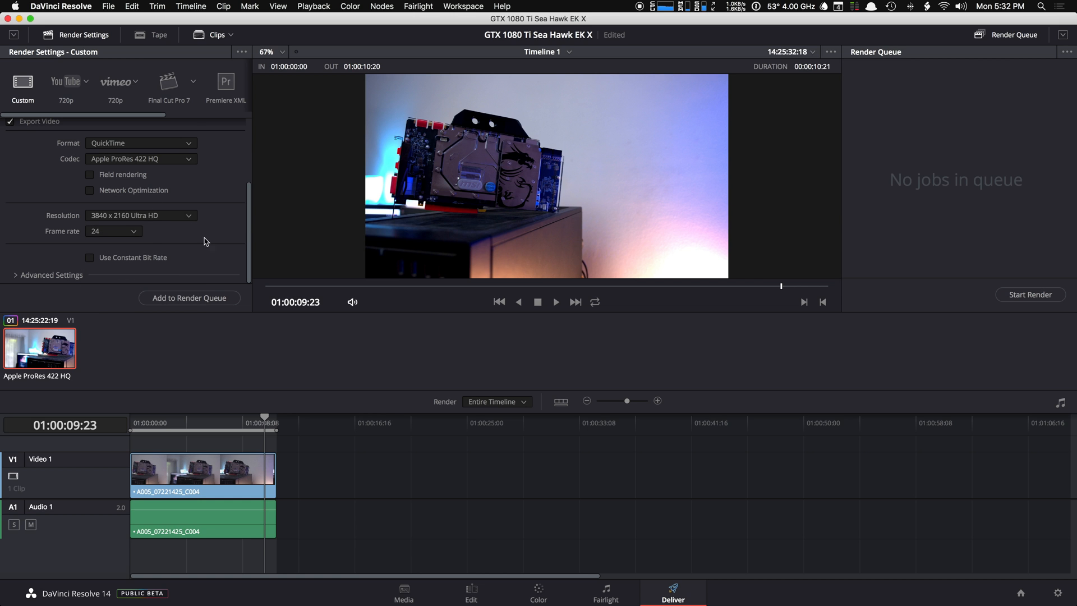
pyautogui.moveTo(81, 290)
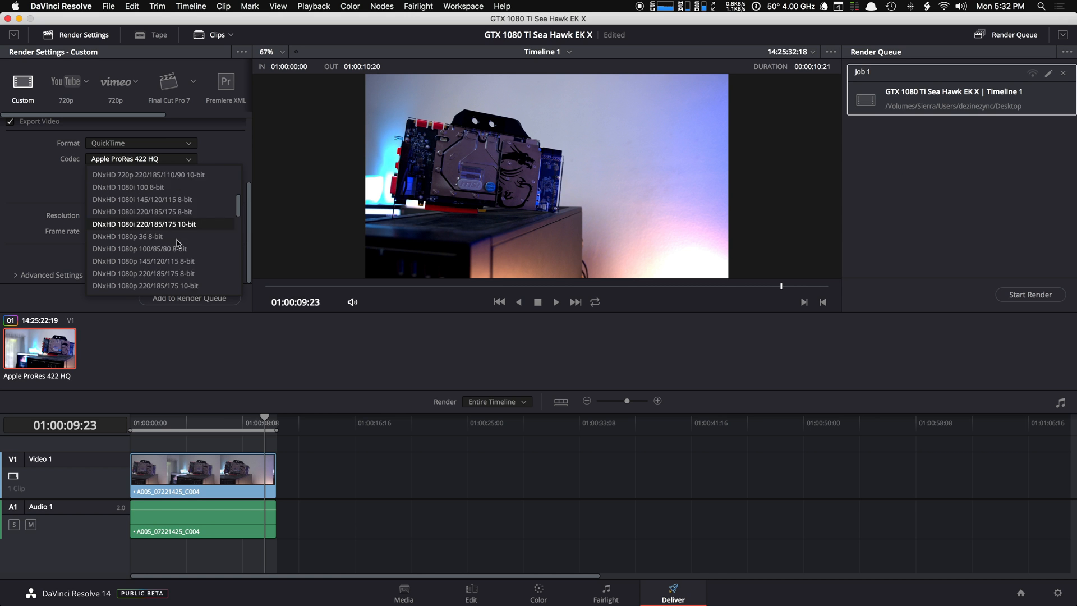
# Restrict the bitrate to 80000 Kb/s, add the render job, and remove duplicate Job 2.
pyautogui.scroll(-3)
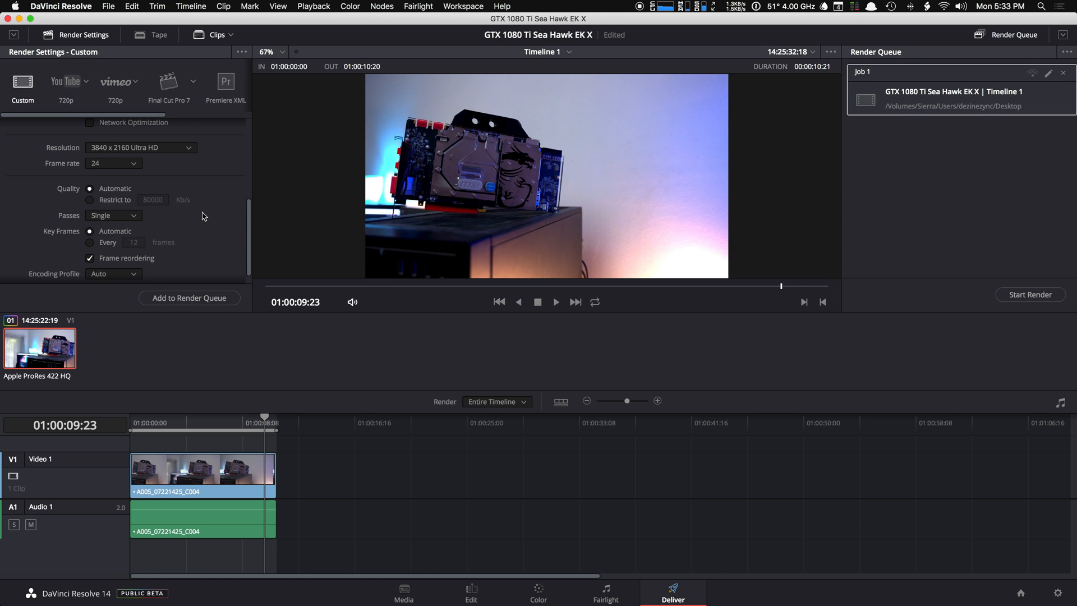
pyautogui.click(90, 186)
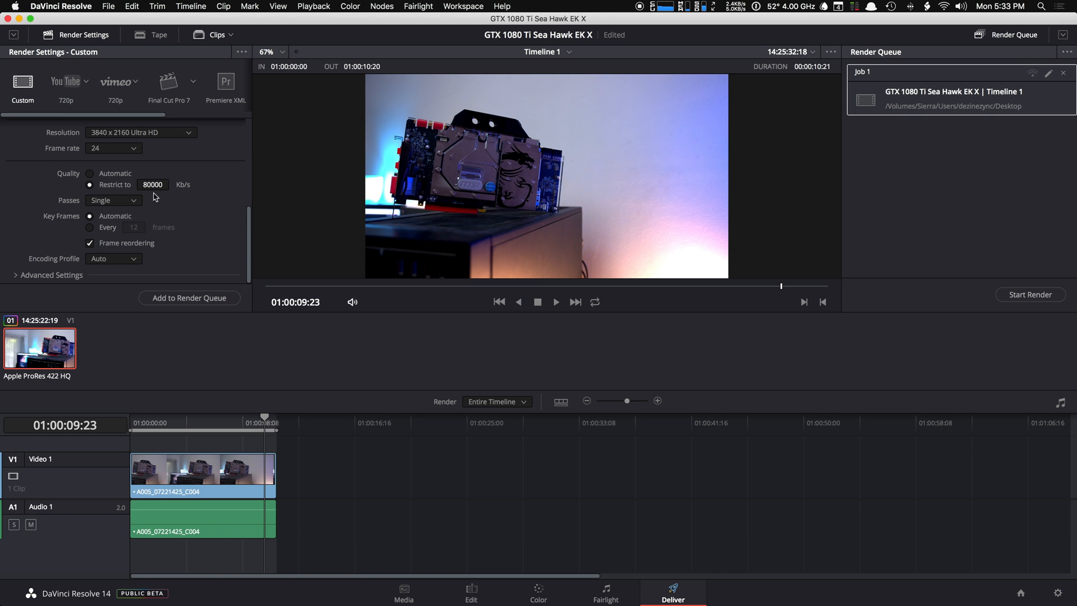
pyautogui.moveTo(175, 205)
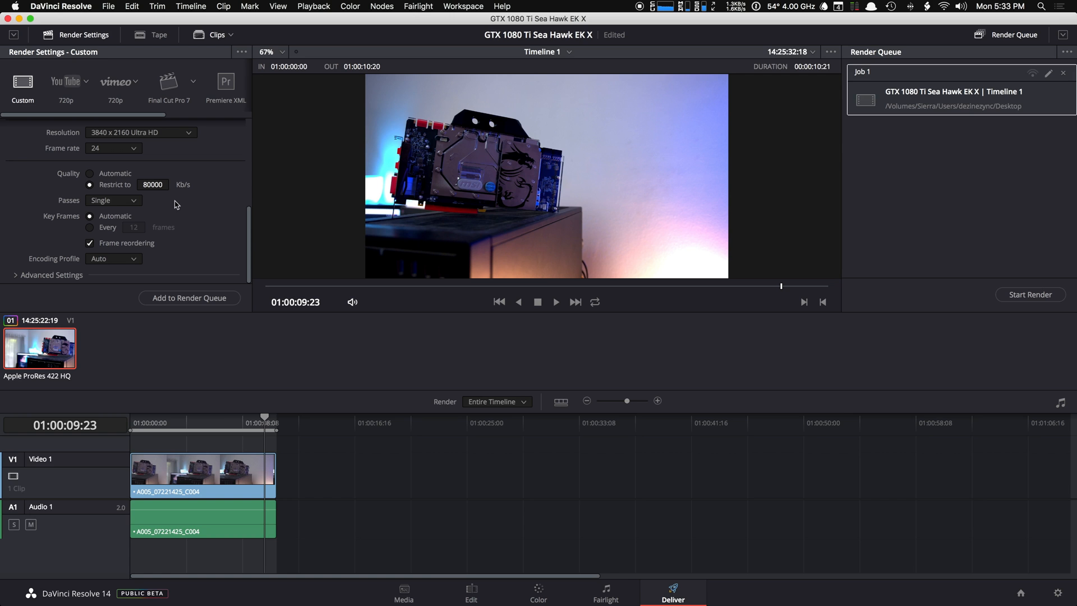
pyautogui.moveTo(176, 204)
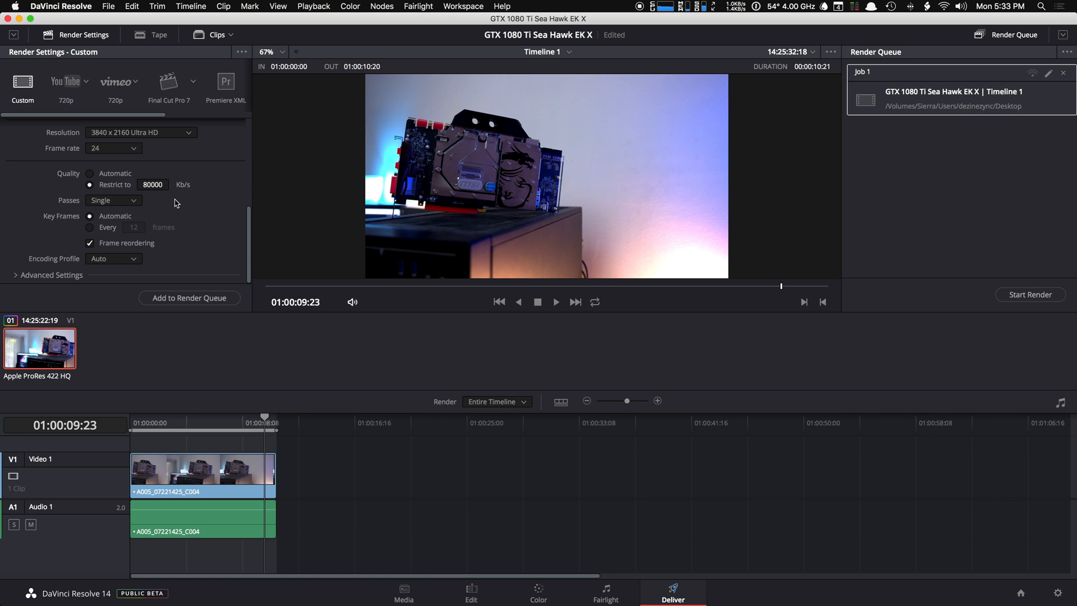
pyautogui.moveTo(121, 227)
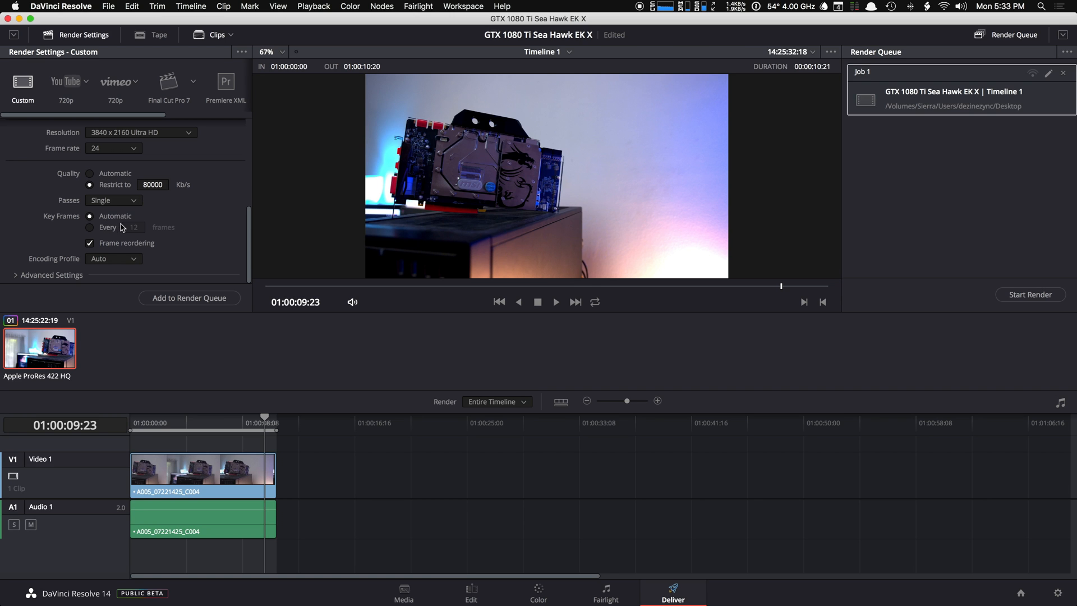
pyautogui.moveTo(189, 297)
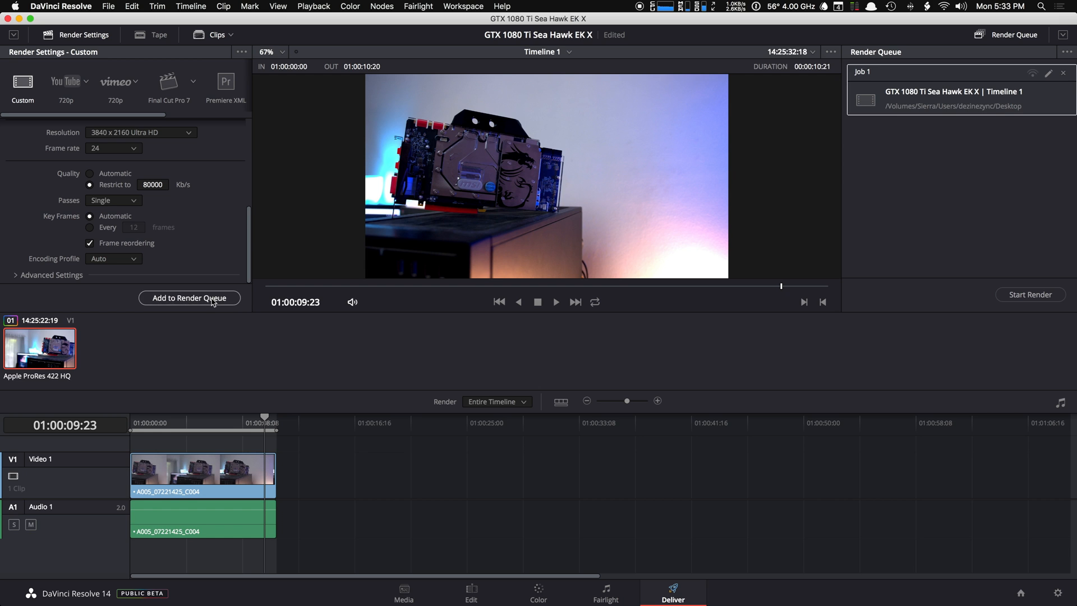
pyautogui.click(189, 297)
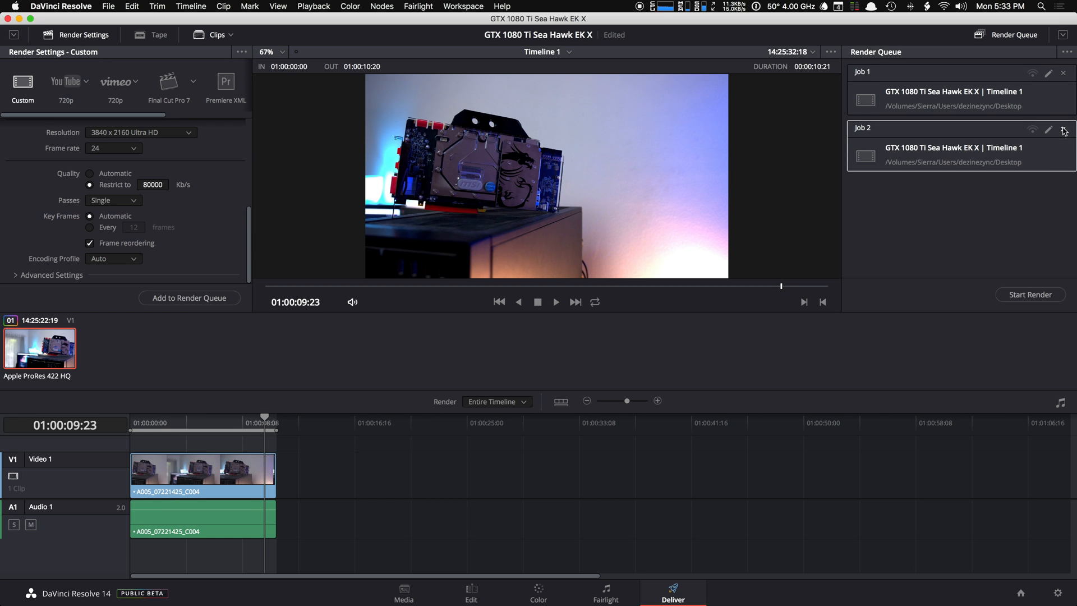
pyautogui.click(1062, 129)
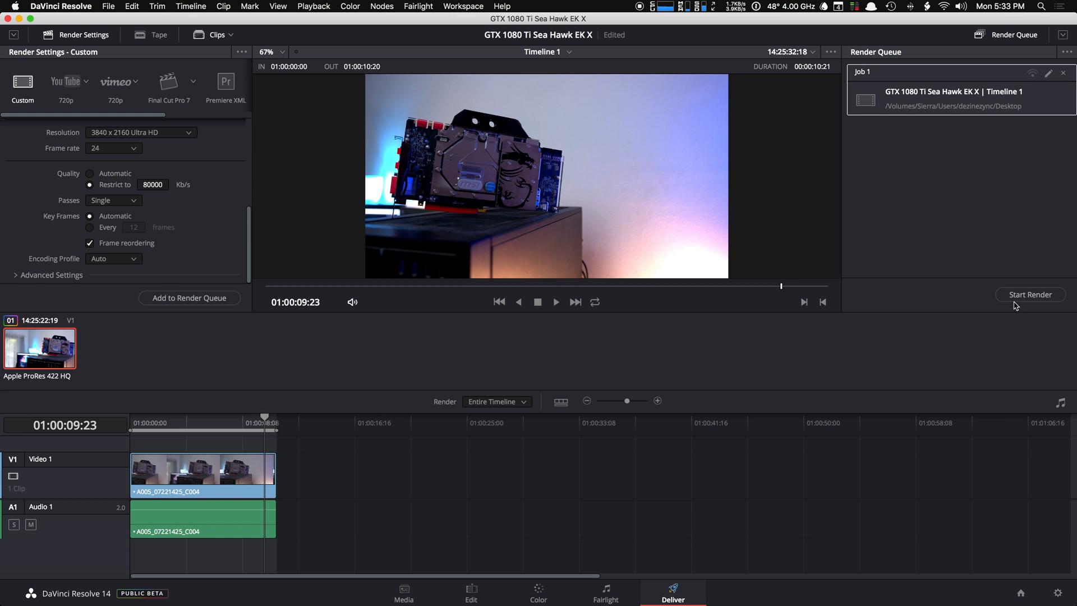
# Render Job 1 for Timeline 1 until it completes in 00:00:17.
pyautogui.click(1030, 295)
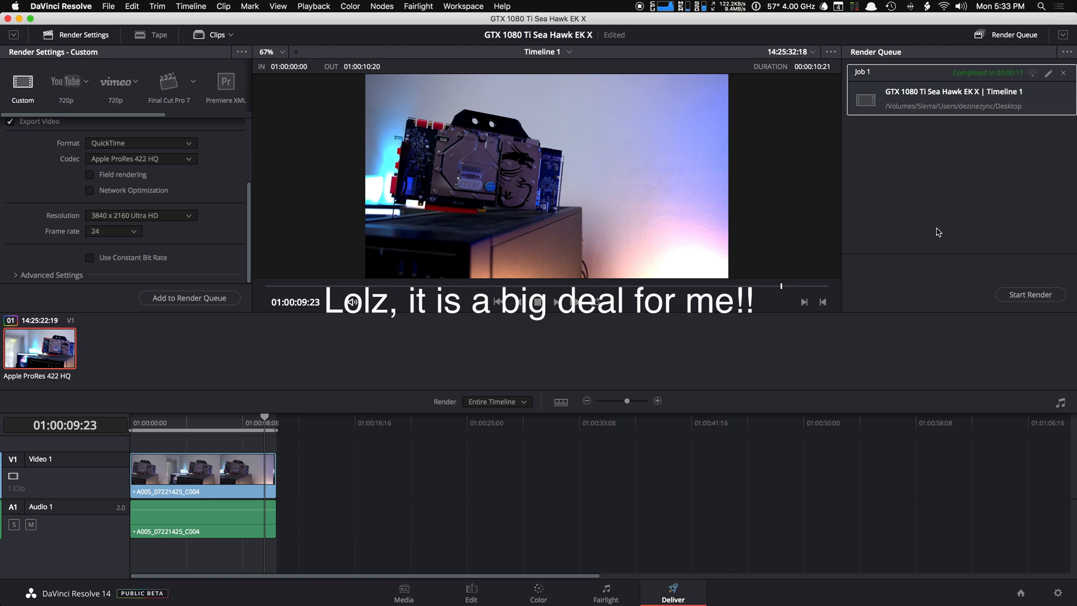
pyautogui.moveTo(54, 267)
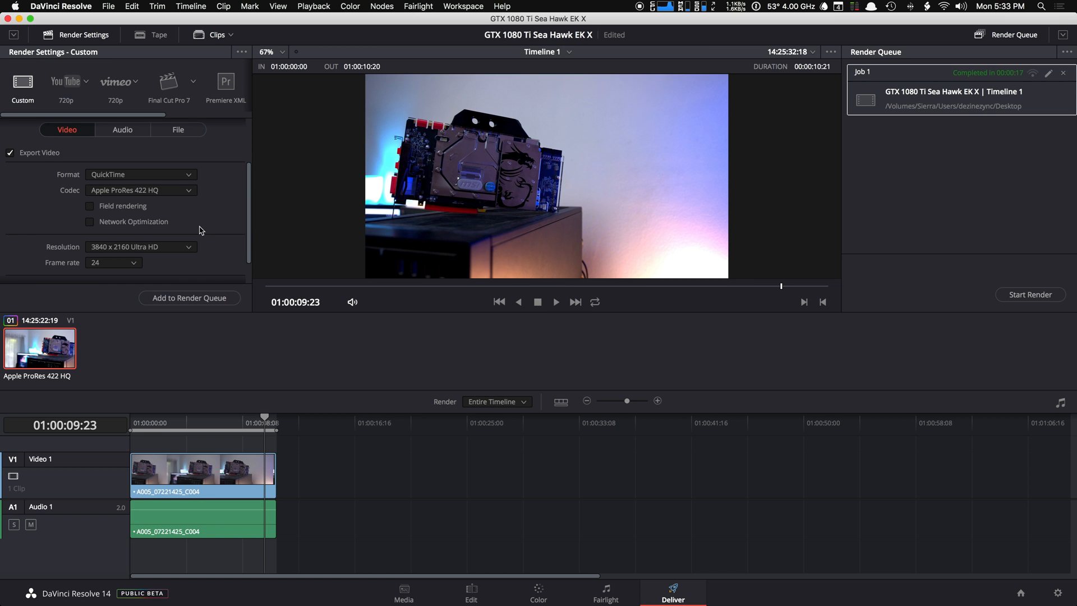
# Queue an H.264 job restricted to 80000 Kb/s, then open the rendered .mov on the desktop.
pyautogui.click(140, 190)
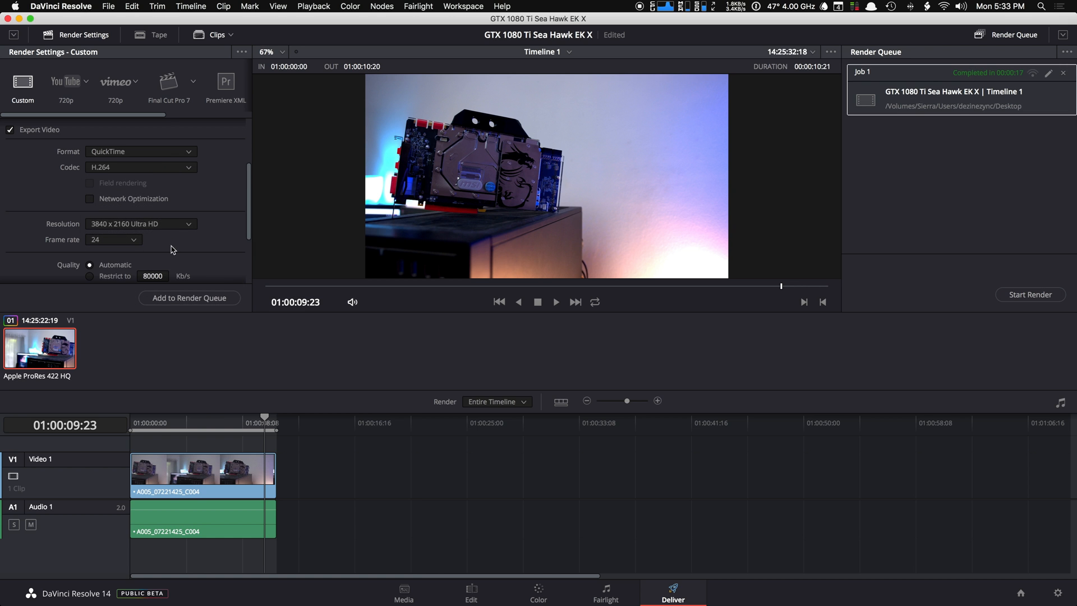
pyautogui.scroll(-3)
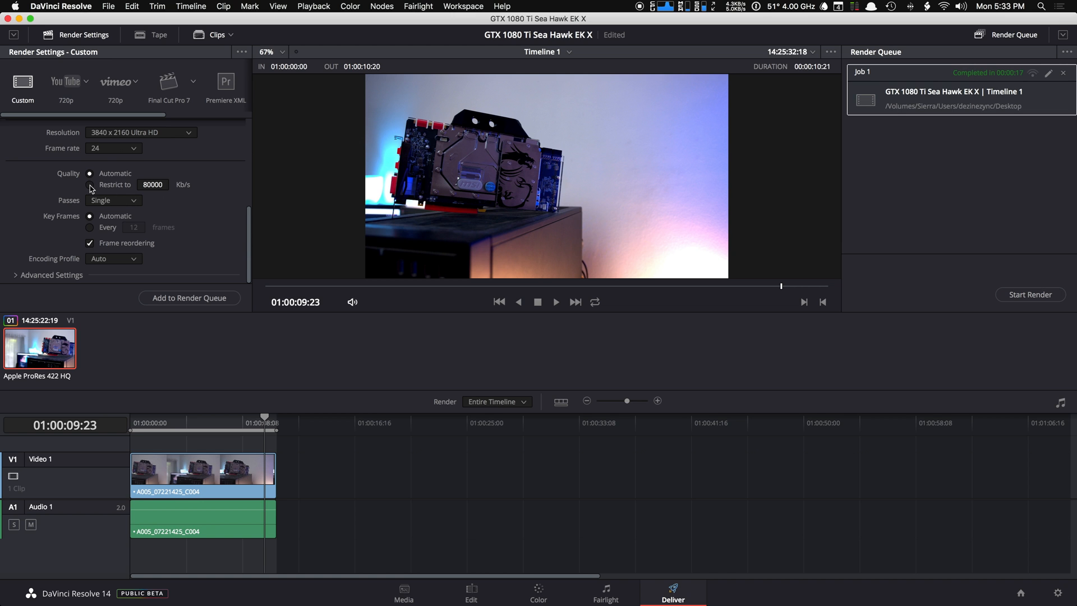
pyautogui.click(89, 184)
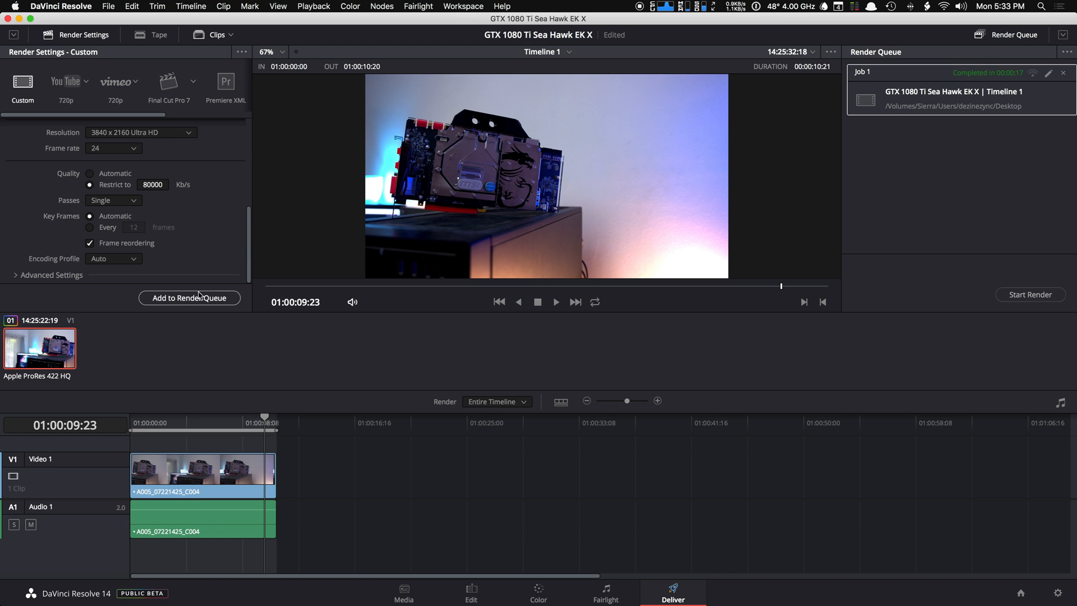
pyautogui.click(189, 297)
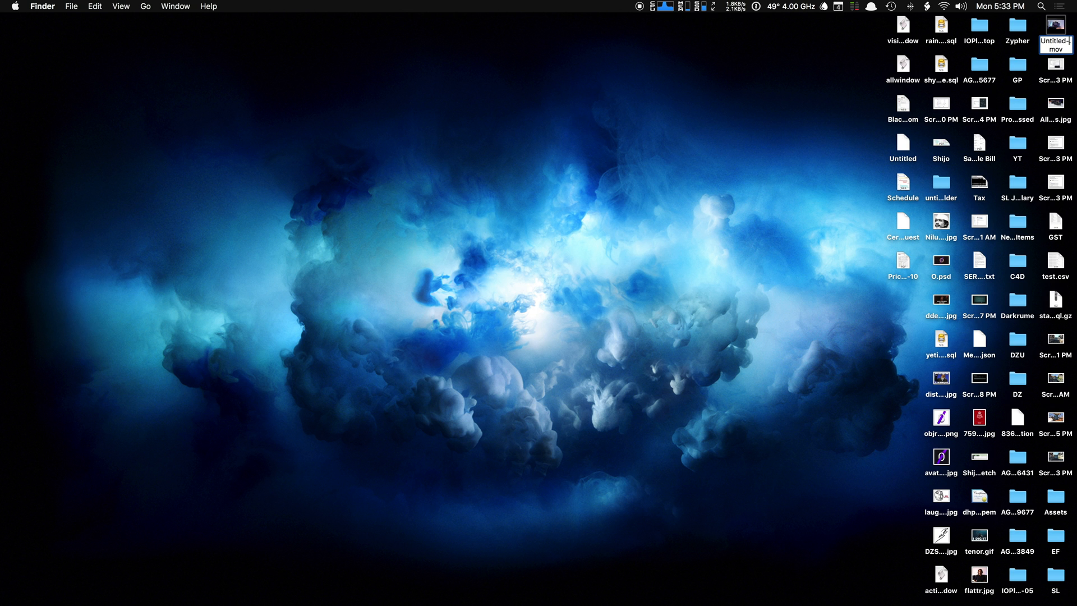
pyautogui.doubleClick(1055, 31)
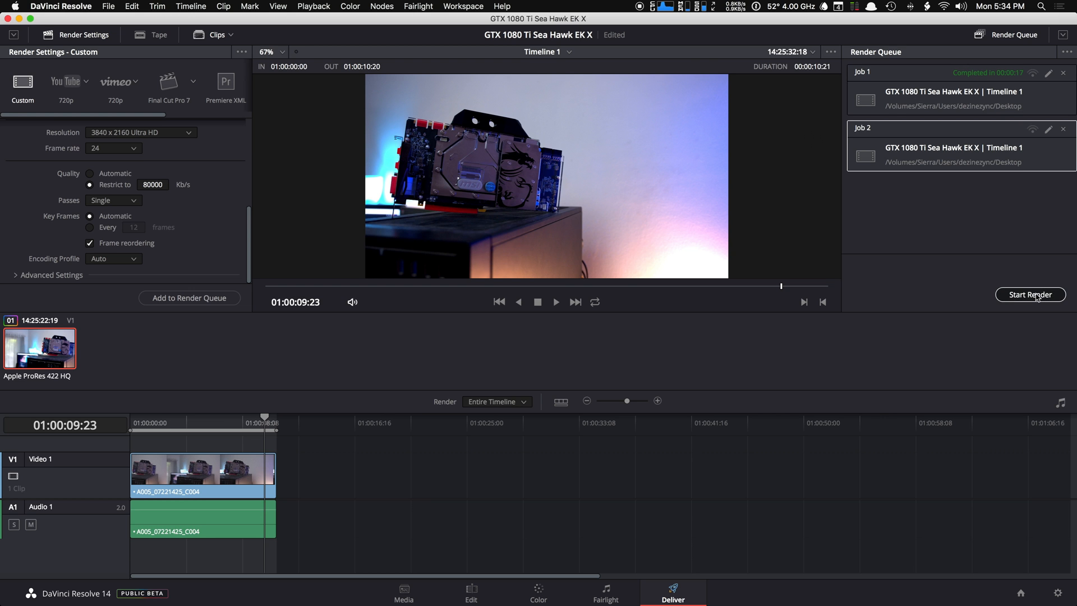
# Render the H.264 Job 2 to 99 percent, then check the system temperature readings.
pyautogui.click(1030, 294)
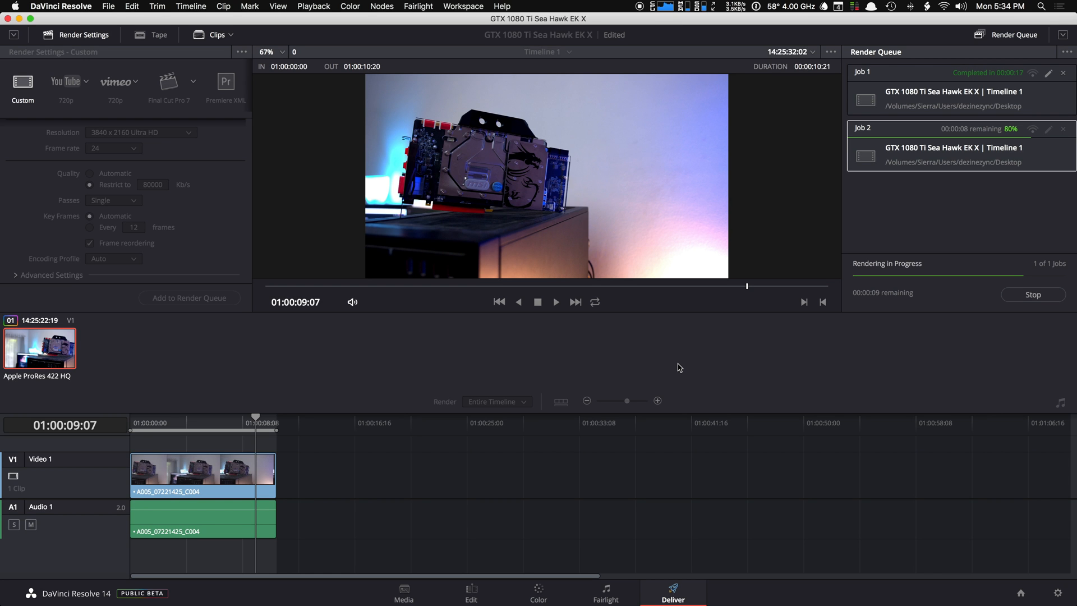
pyautogui.moveTo(825, 458)
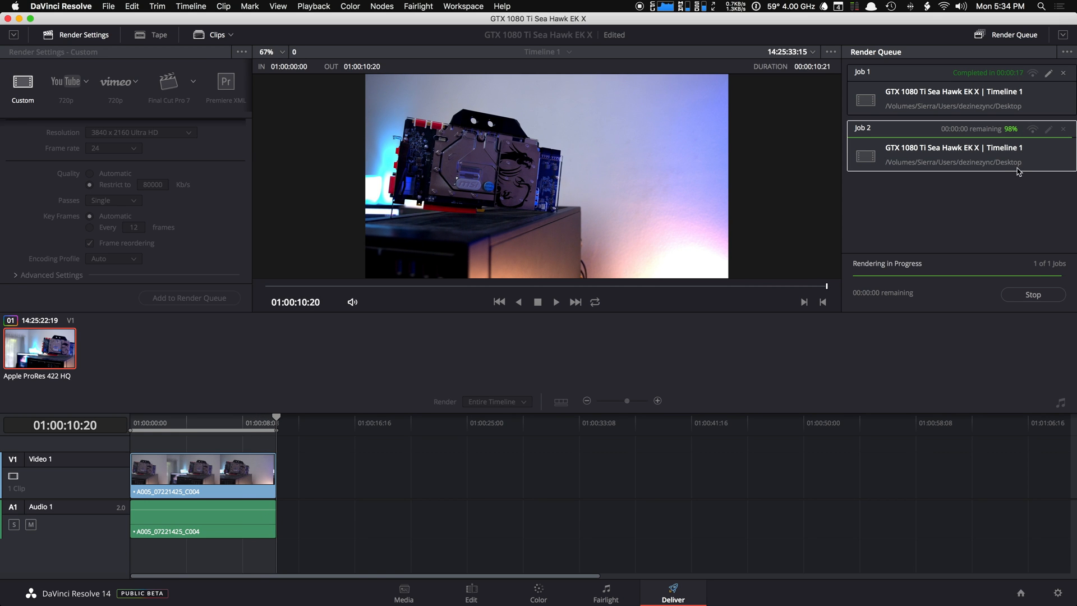
pyautogui.moveTo(1013, 205)
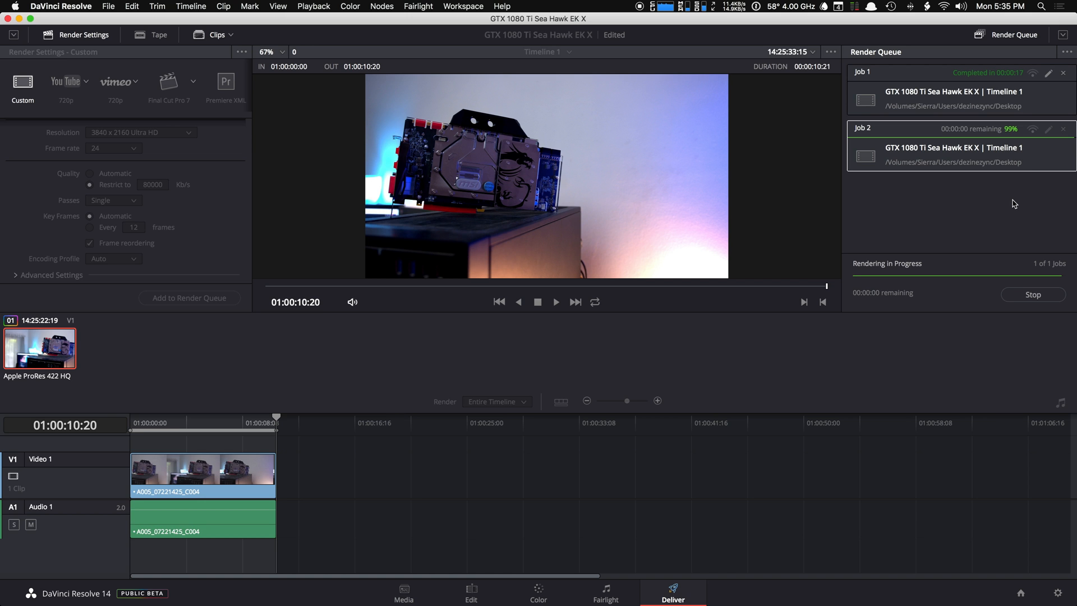
pyautogui.moveTo(606, 4)
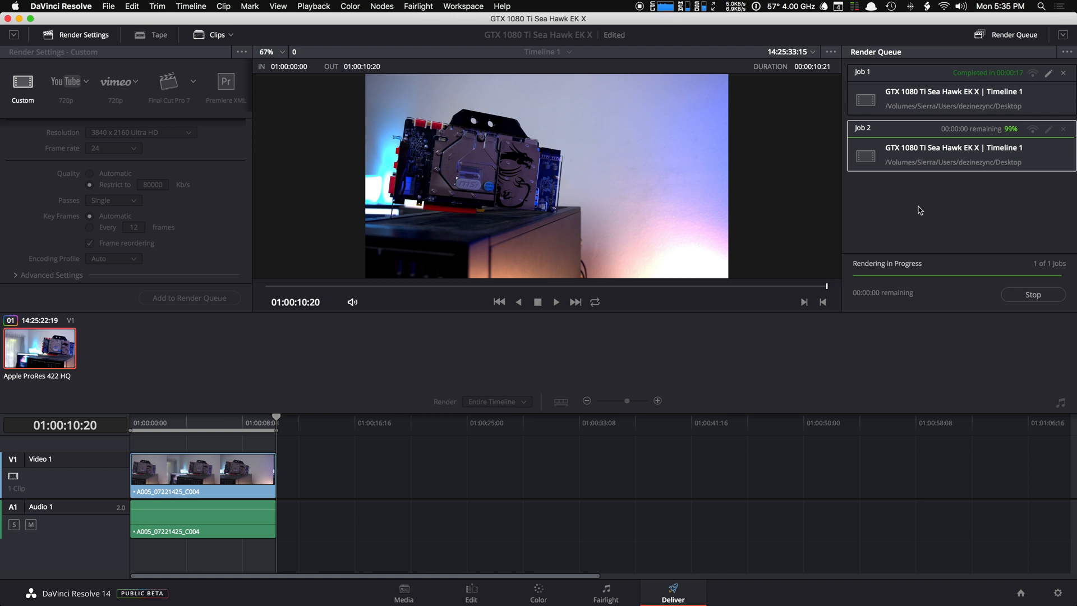
pyautogui.click(790, 7)
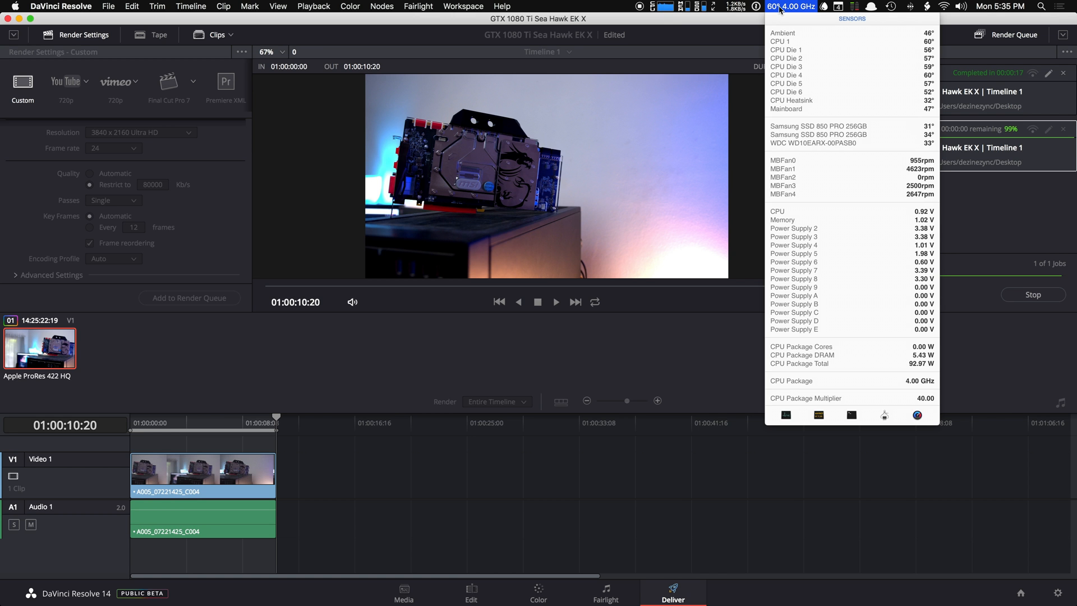
# Close the iStat sensor readings and show CPU and GPU usage from the menu bar.
pyautogui.click(790, 6)
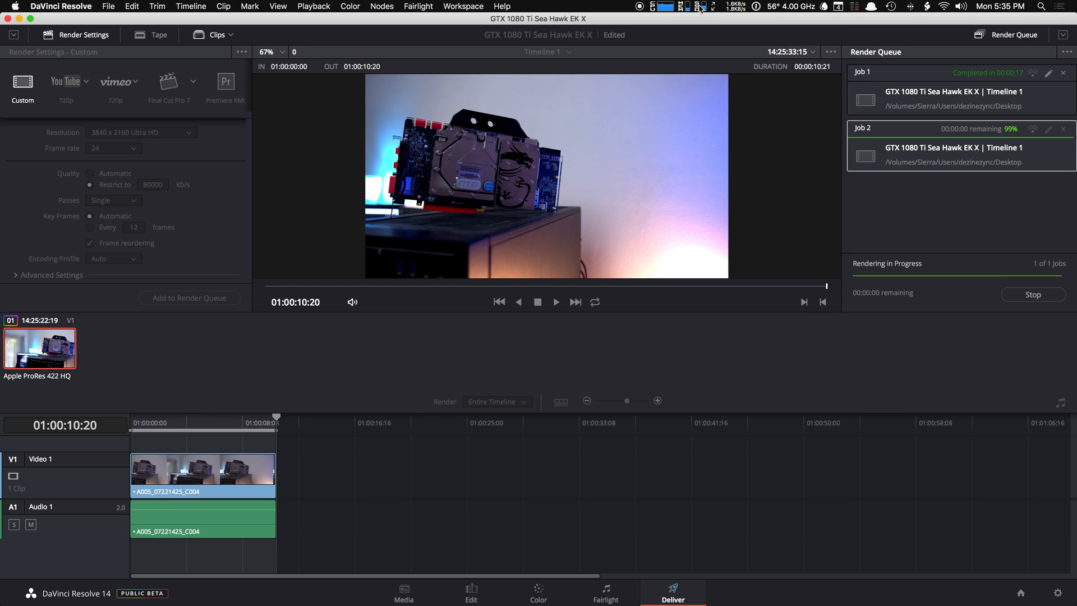
pyautogui.click(663, 6)
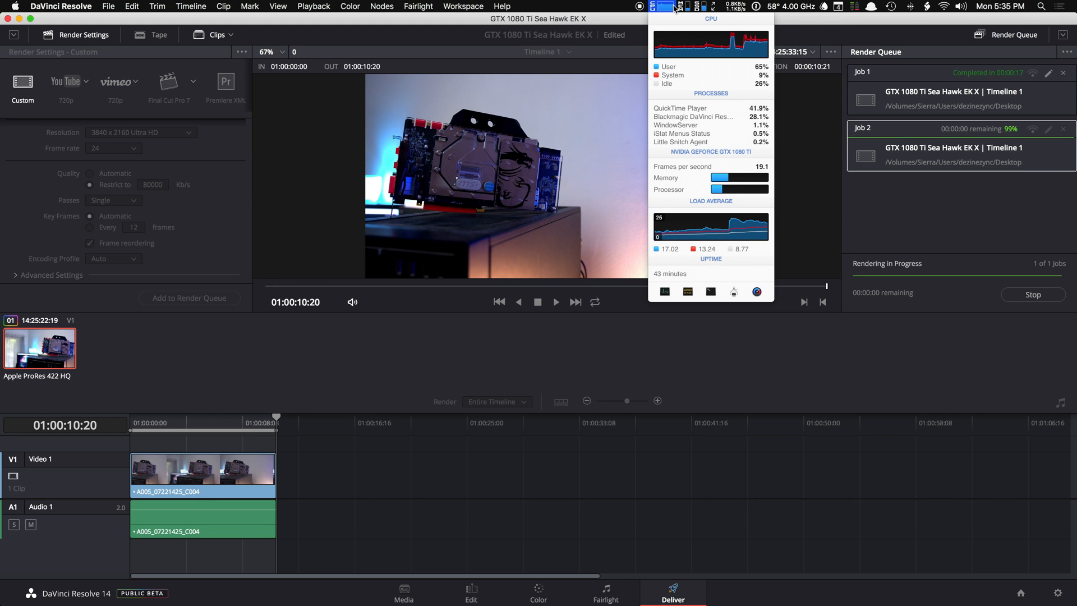